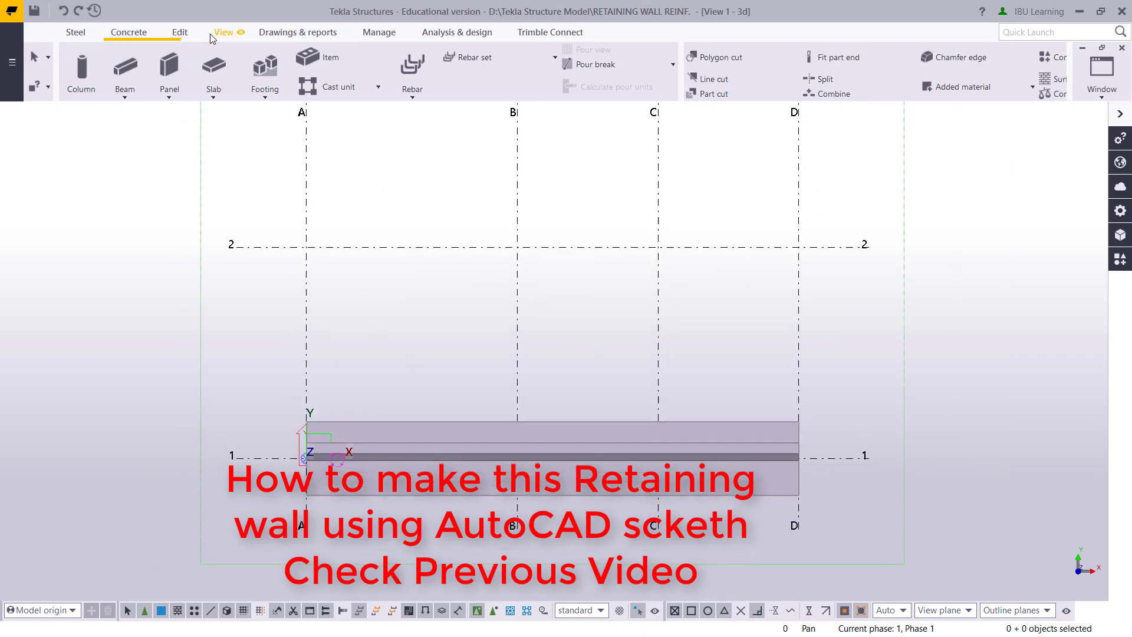
# - Bring up the section view of the wall and footing and go to the Concrete commands
pyautogui.click(223, 32)
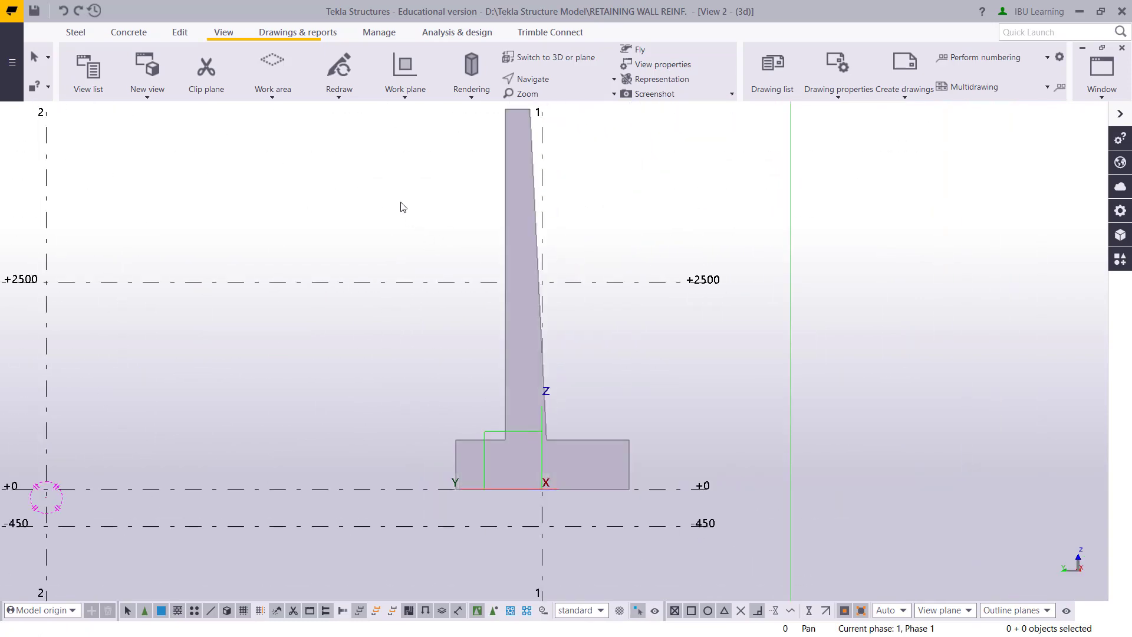
pyautogui.click(128, 33)
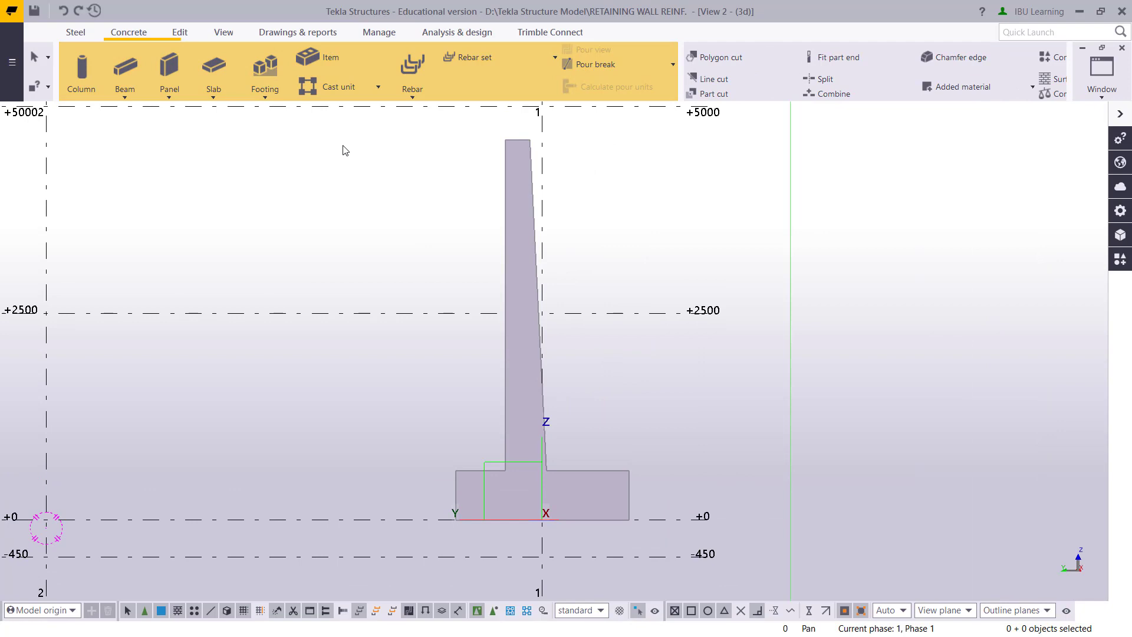
# - Create a U-shaped rebar group along the footing and expand the view depth to show it
pyautogui.click(413, 64)
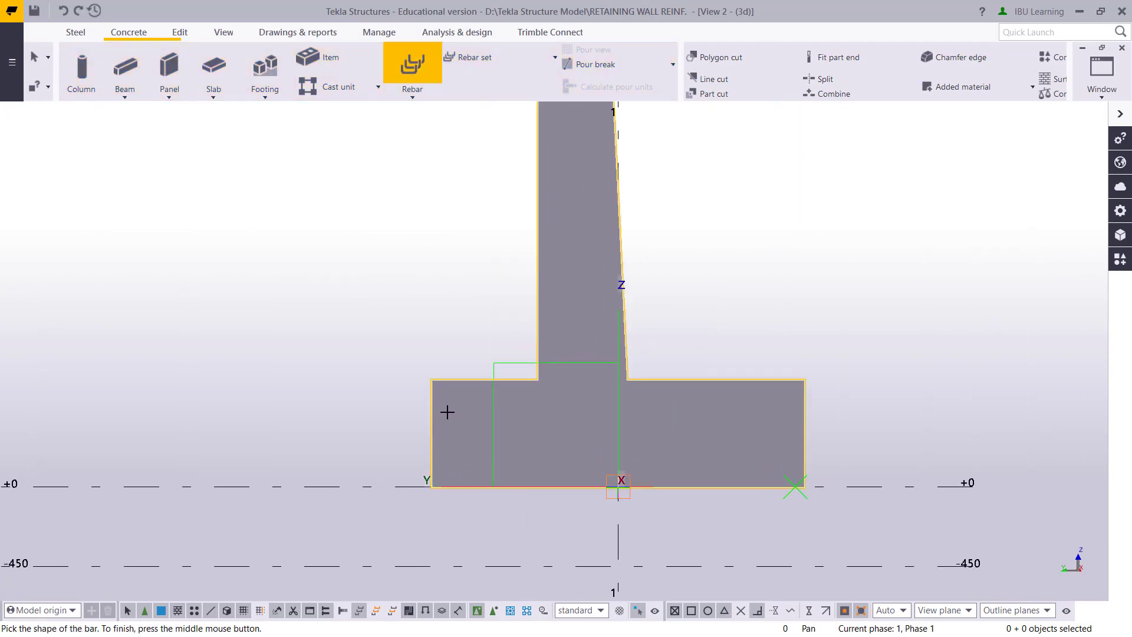
pyautogui.moveTo(434, 488)
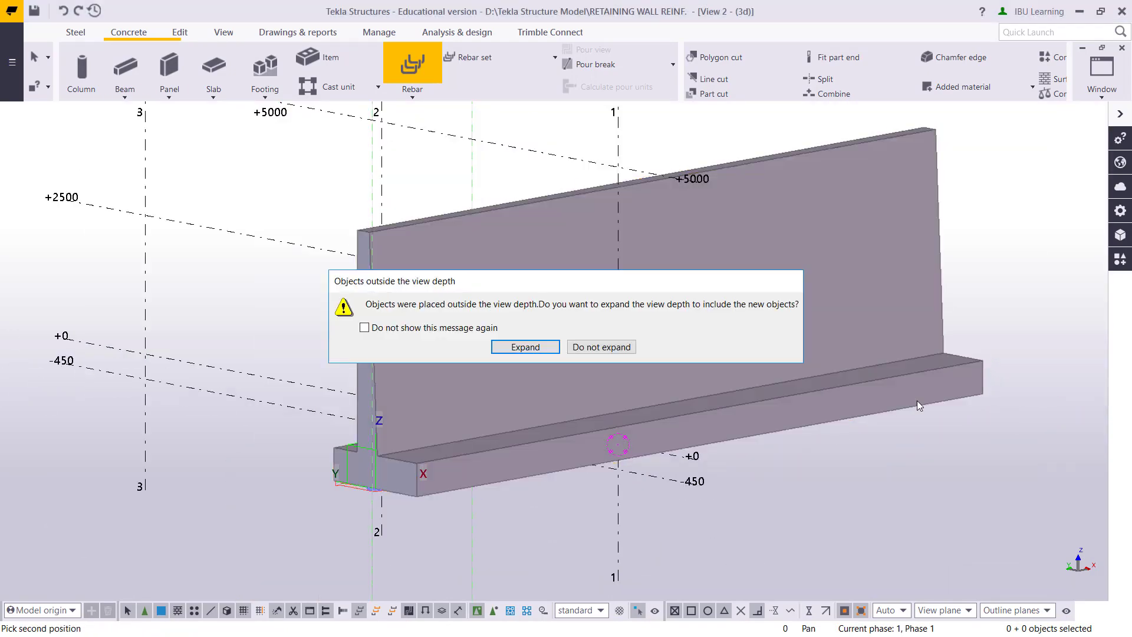
pyautogui.click(526, 347)
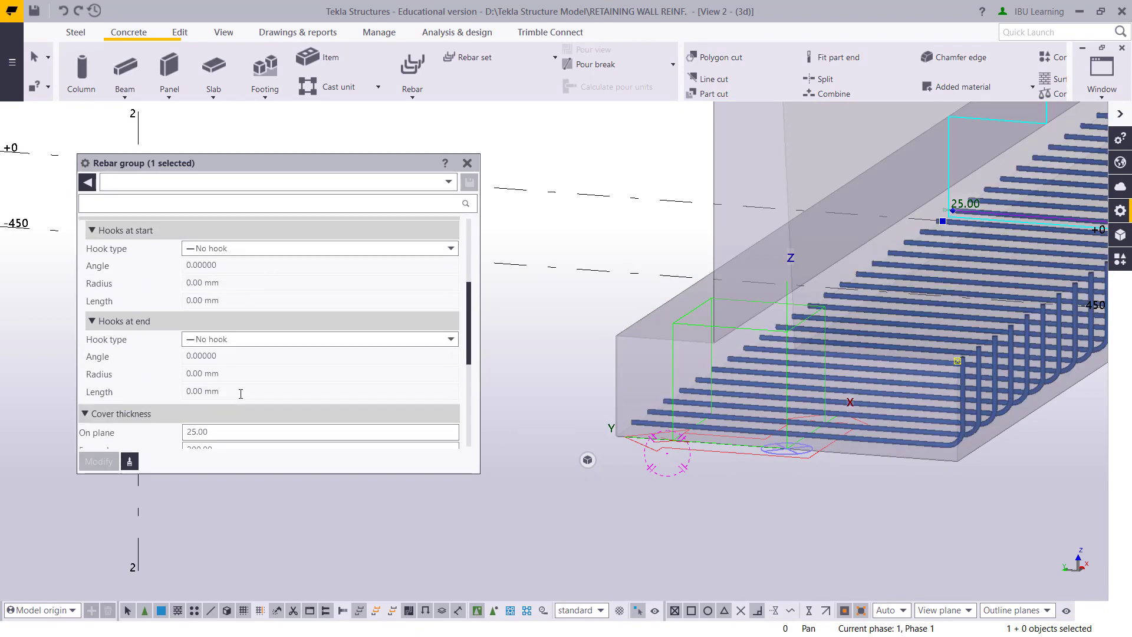
# - Enter 200 mm as the footing bars' target spacing under Distribution
pyautogui.scroll(-3)
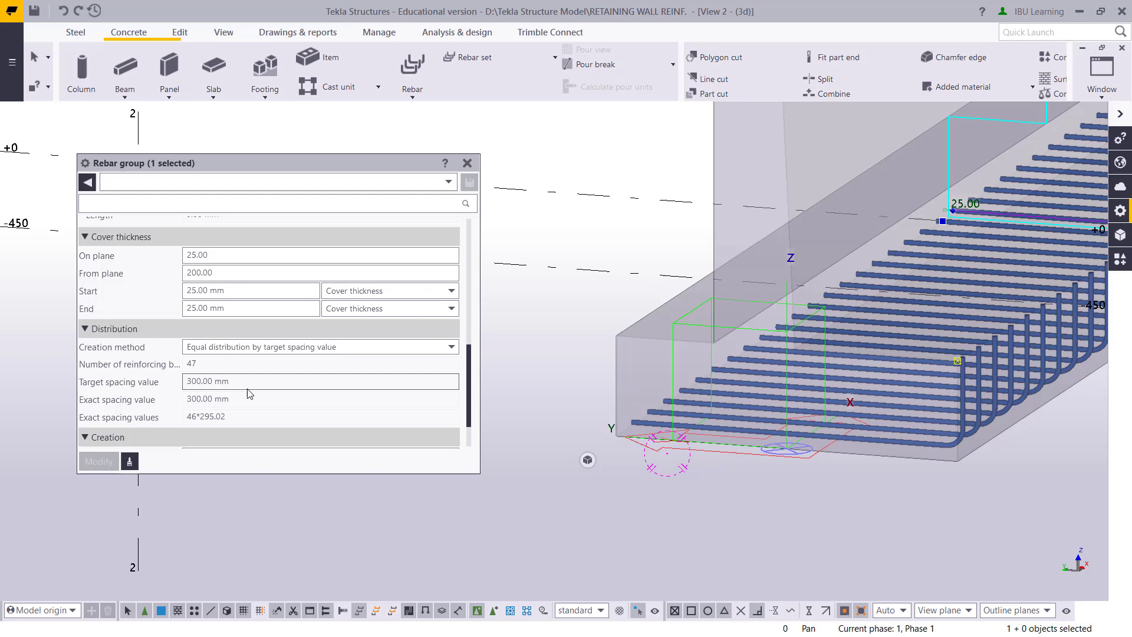
pyautogui.scroll(-3)
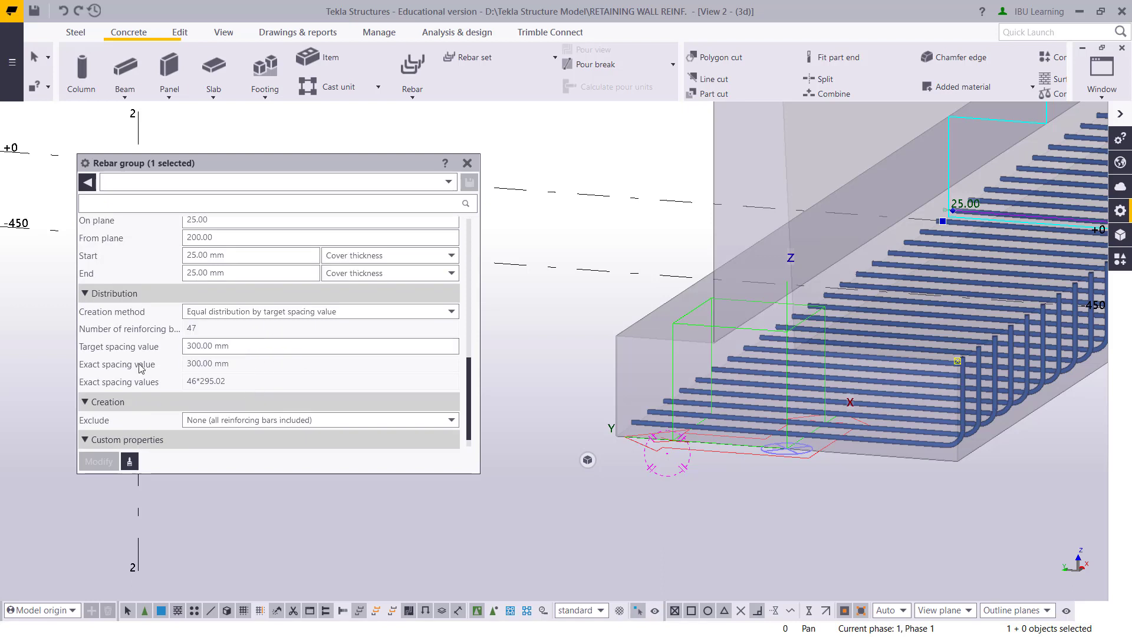
pyautogui.scroll(-3)
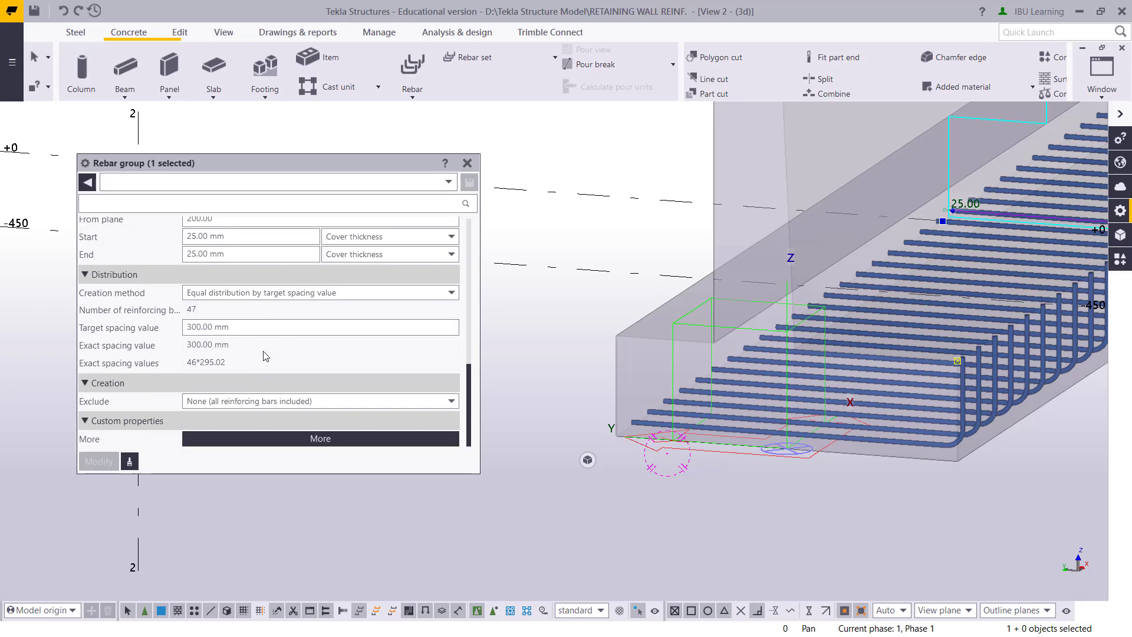
pyautogui.write('200')
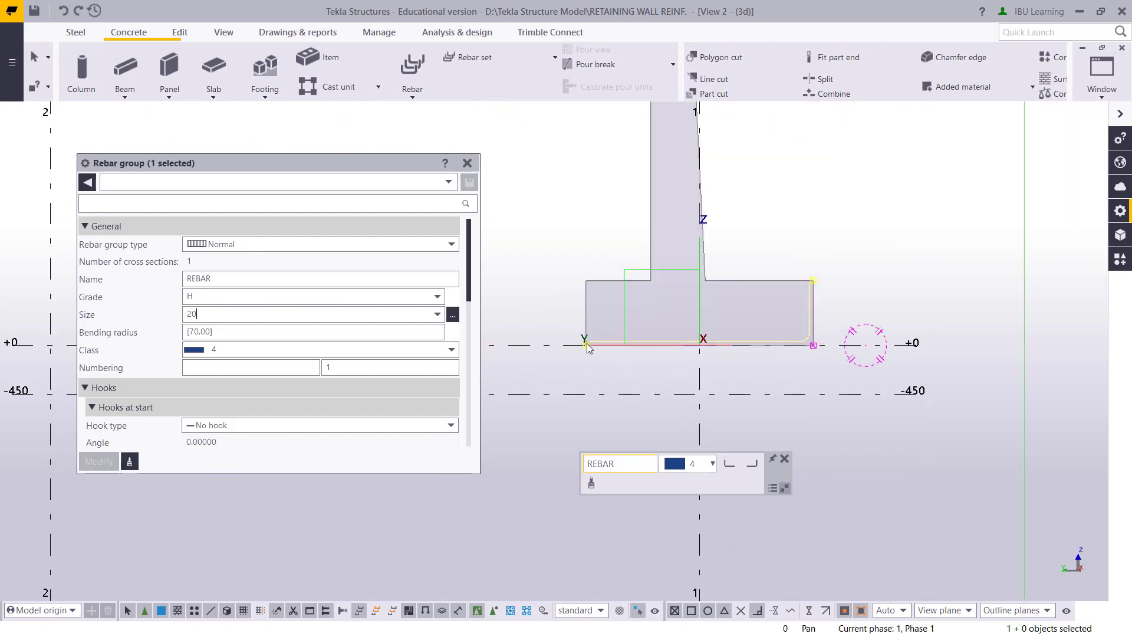
# - Tile the plan view beside the section and select the U-shaped footing bar to check it
pyautogui.rightClick(586, 347)
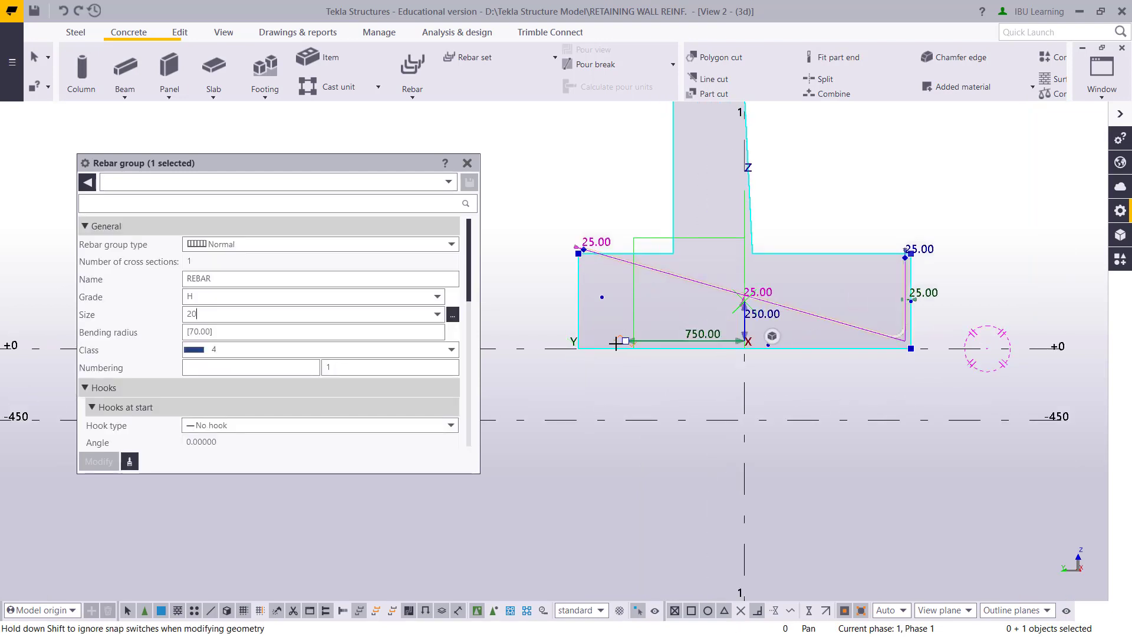
pyautogui.click(616, 342)
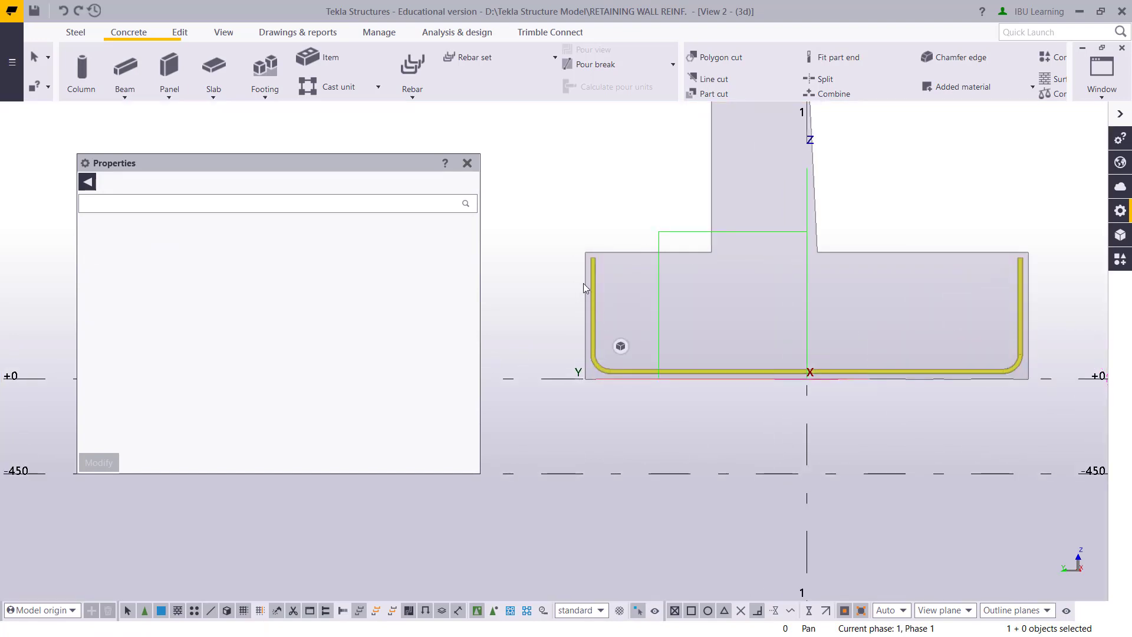
pyautogui.click(180, 33)
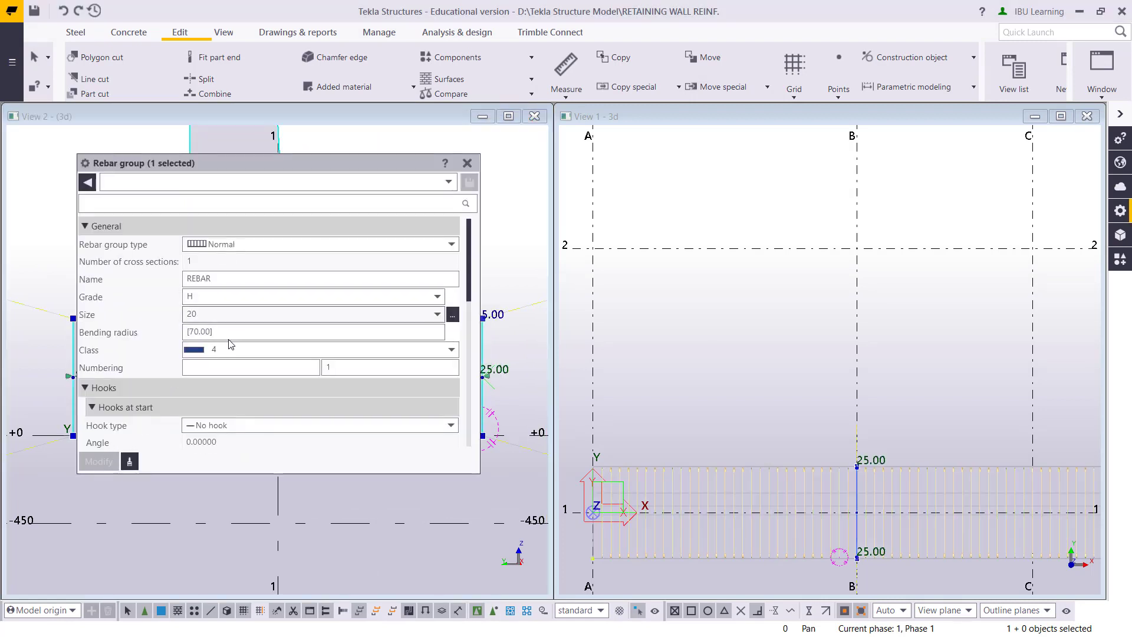
# - Check the footing group shows 69 bars at 200 mm, close its properties and select the wall part
pyautogui.scroll(-3)
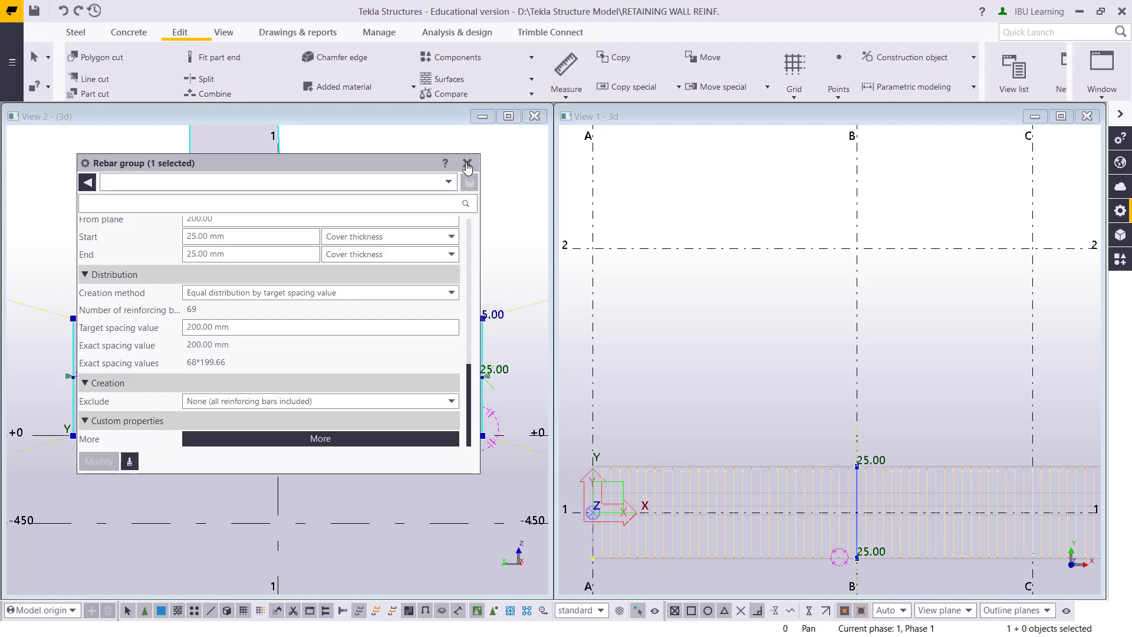
pyautogui.click(467, 164)
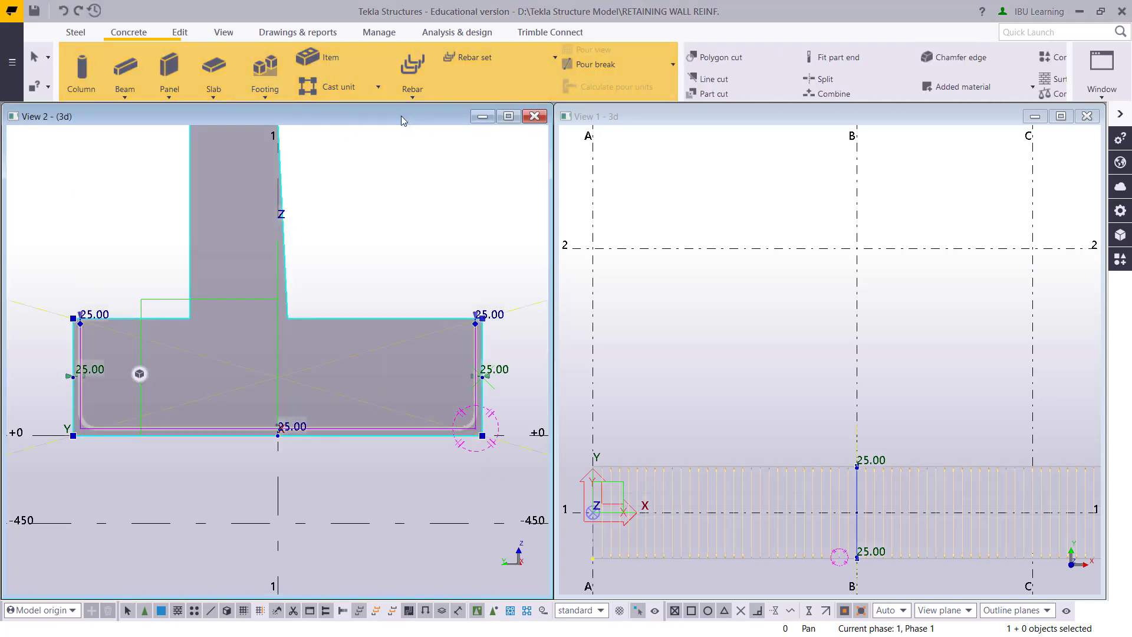
pyautogui.click(412, 64)
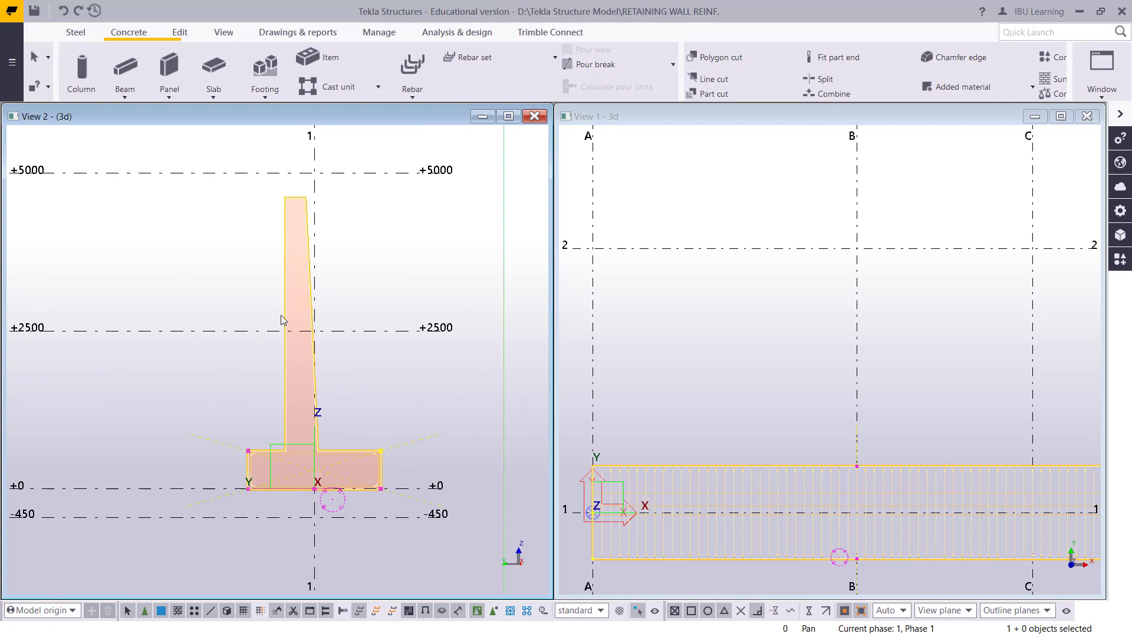
# - Create a vertical rebar group up the wall stem, picking the shape point at the wall top
pyautogui.click(413, 63)
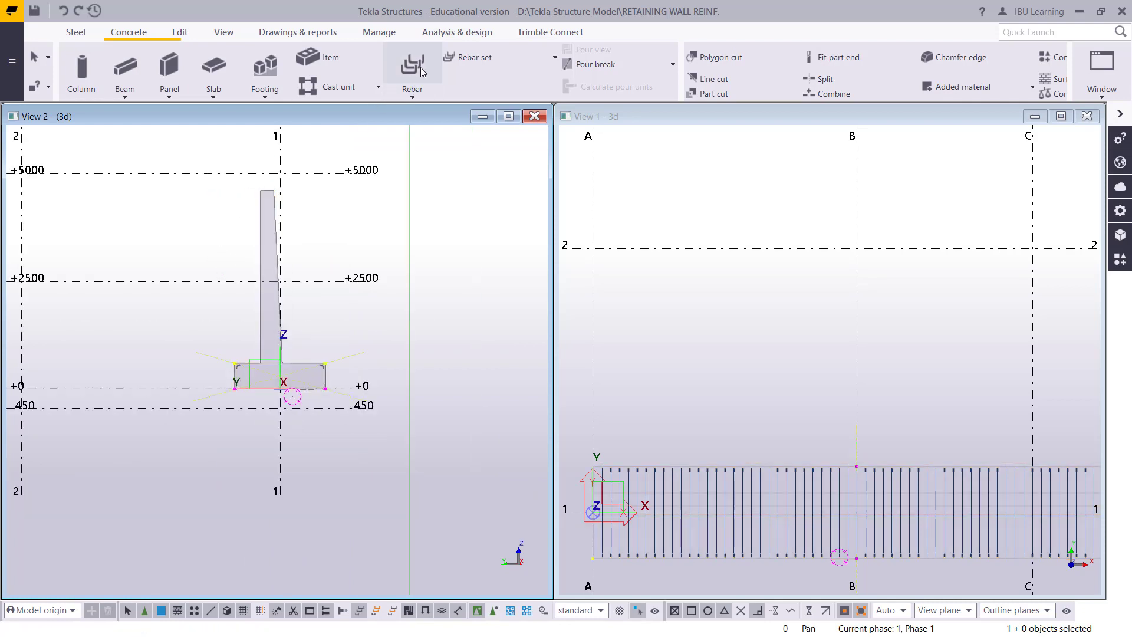
pyautogui.click(412, 63)
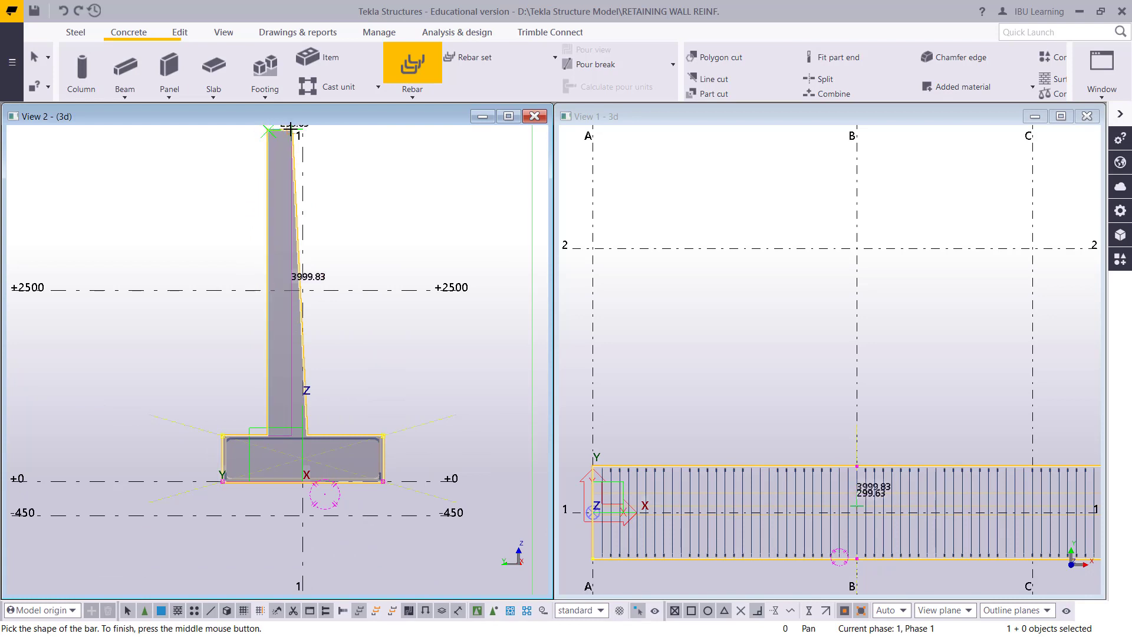
pyautogui.click(313, 443)
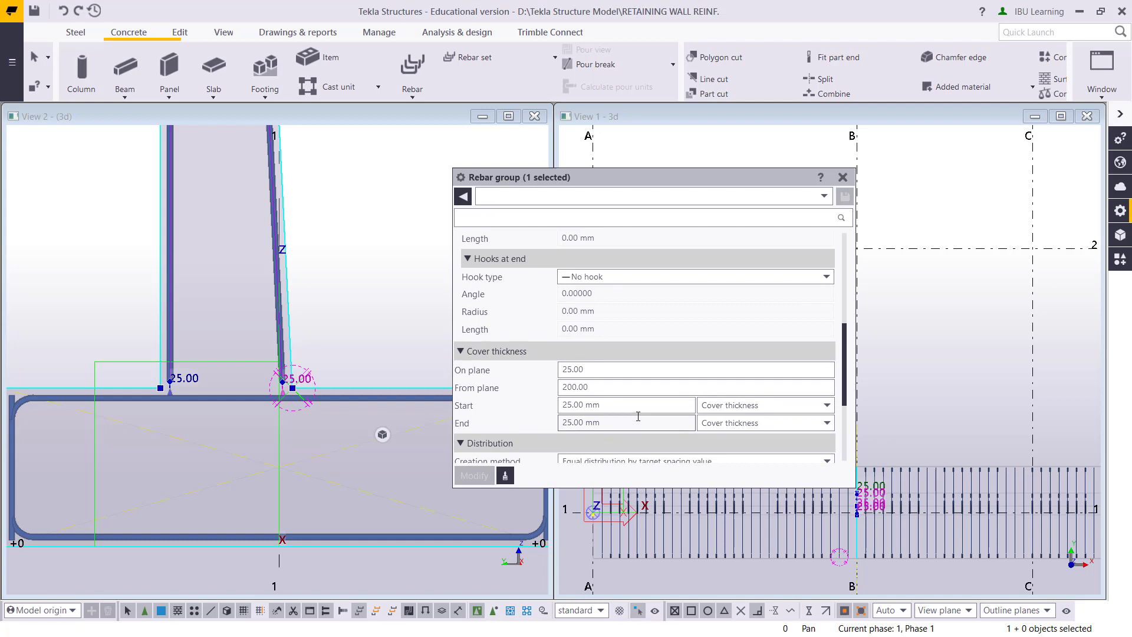
# - Replace the stem bars' start cover with -400 and apply it so they extend into the footing
pyautogui.tripleClick(604, 404)
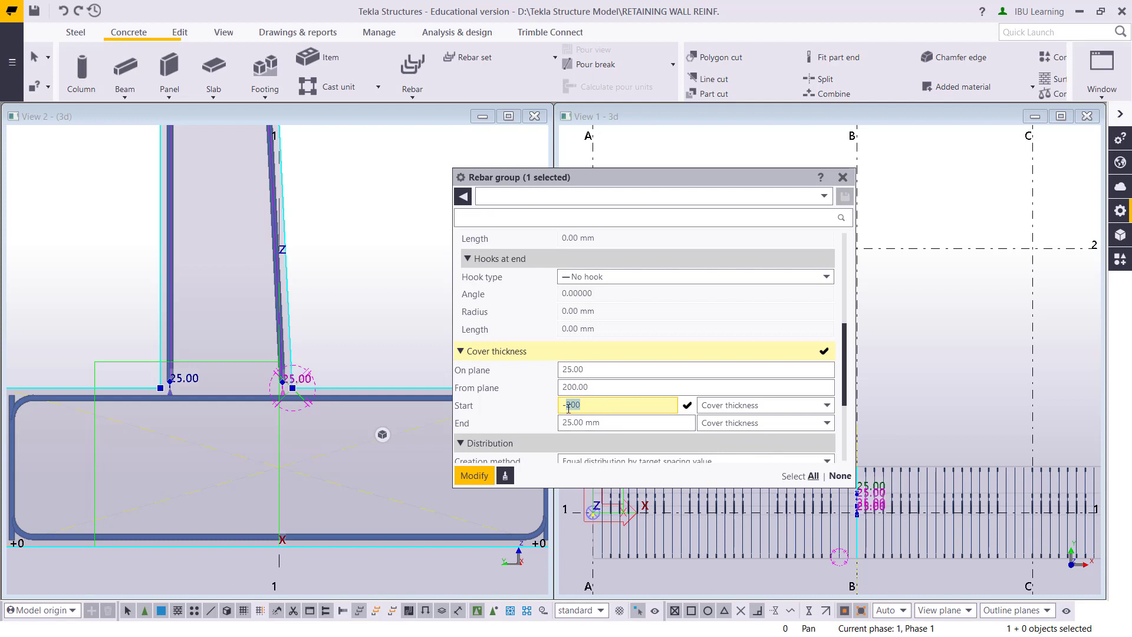
pyautogui.write('-400')
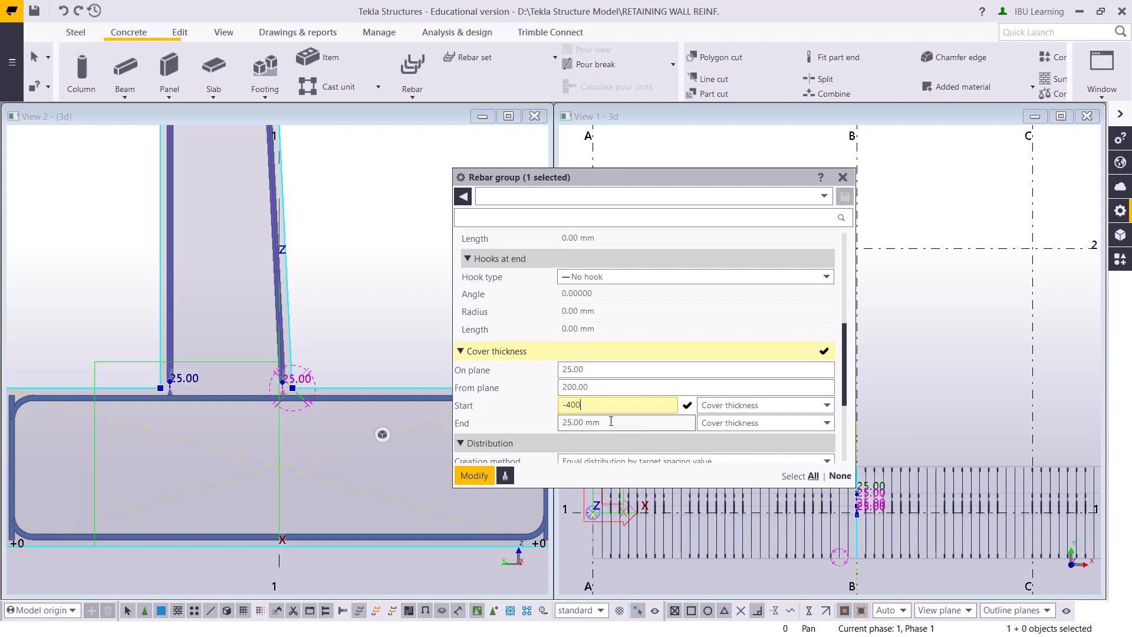
pyautogui.write('-40')
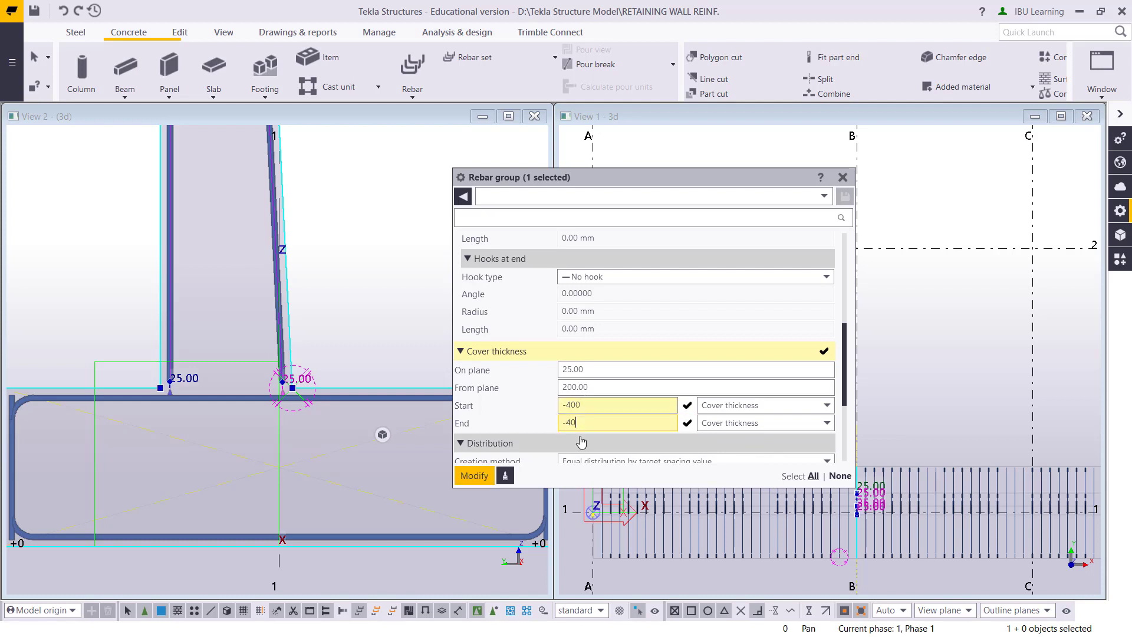
pyautogui.click(474, 475)
pyautogui.write('-500')
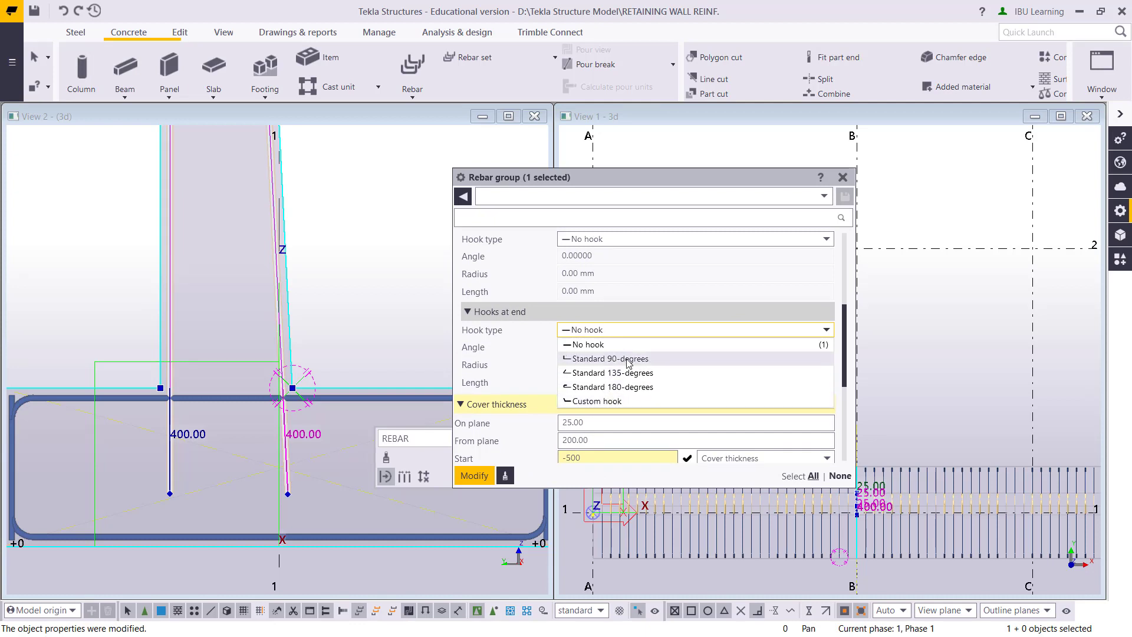
# - Give the vertical wall bars Standard 90-degree hooks at their ends and apply
pyautogui.click(608, 358)
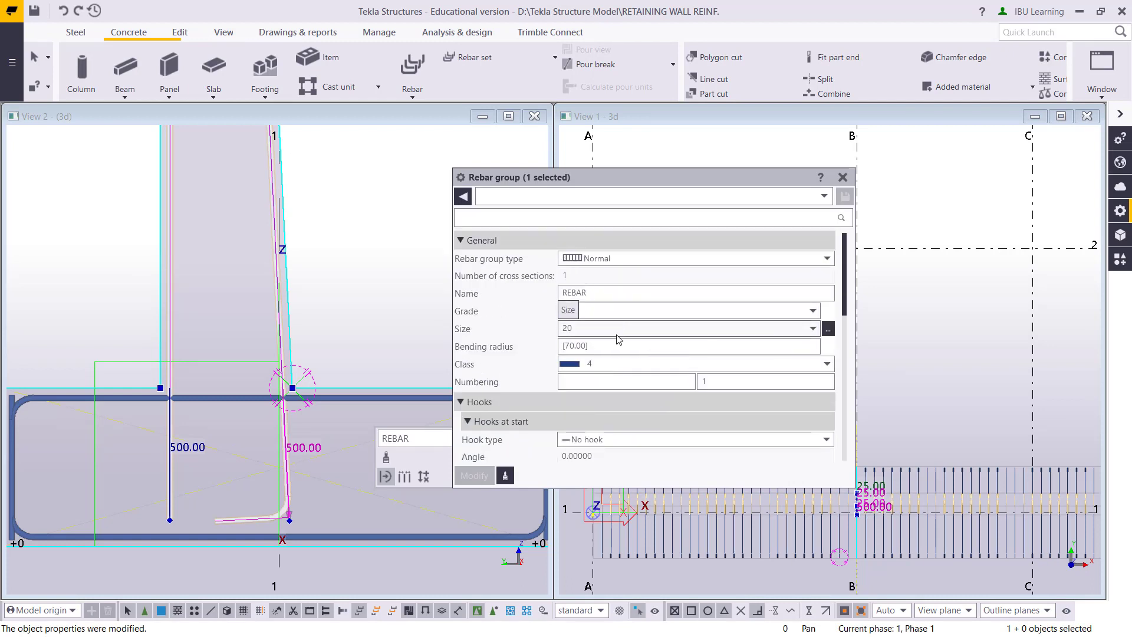
pyautogui.scroll(-3)
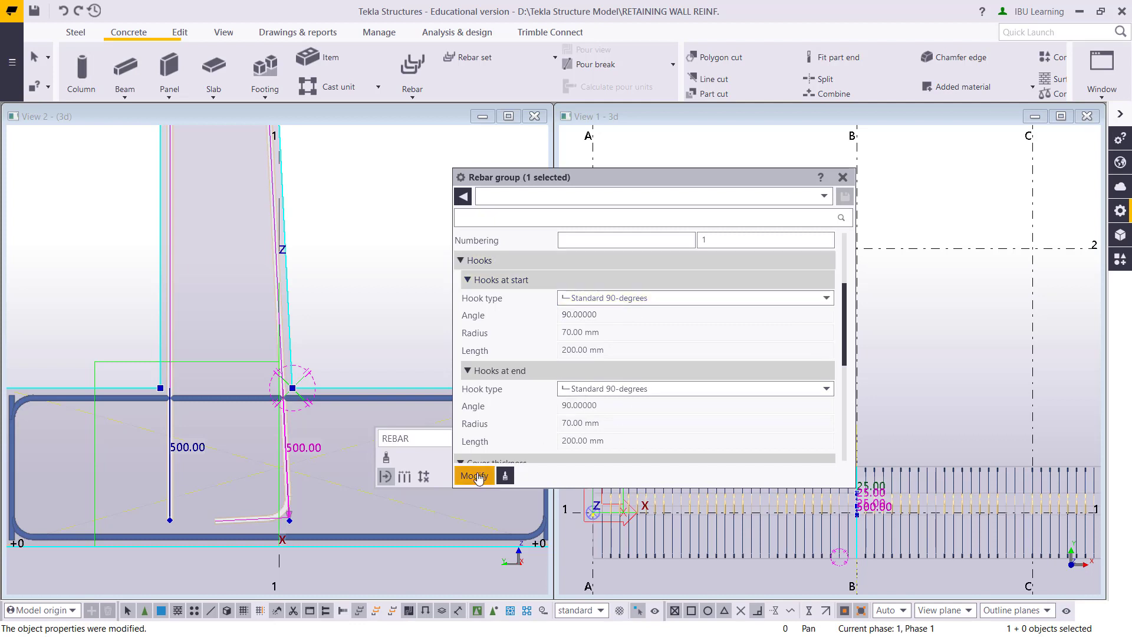
pyautogui.click(474, 475)
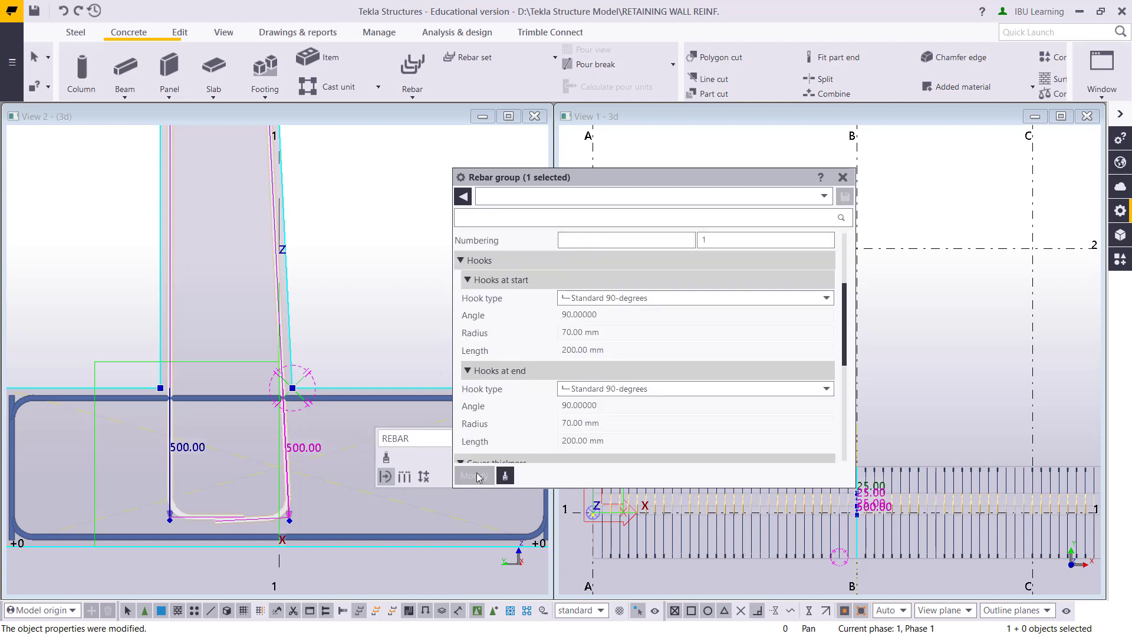
# - Enter -550 mm for both the start and end cover thickness of the stem bars
pyautogui.scroll(-3)
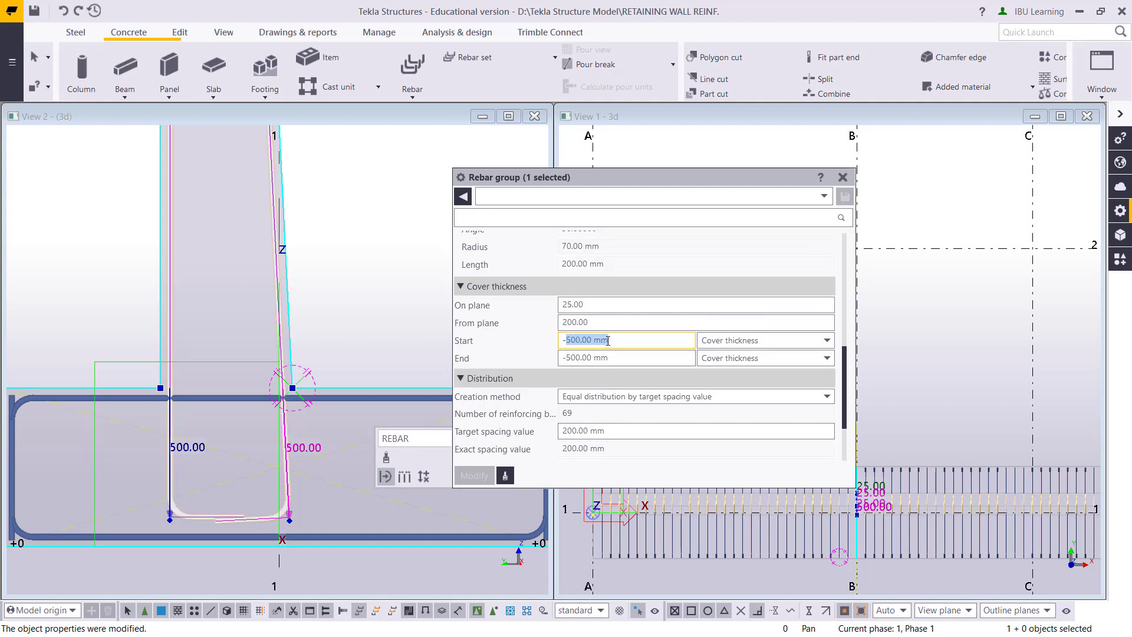
pyautogui.write('-600')
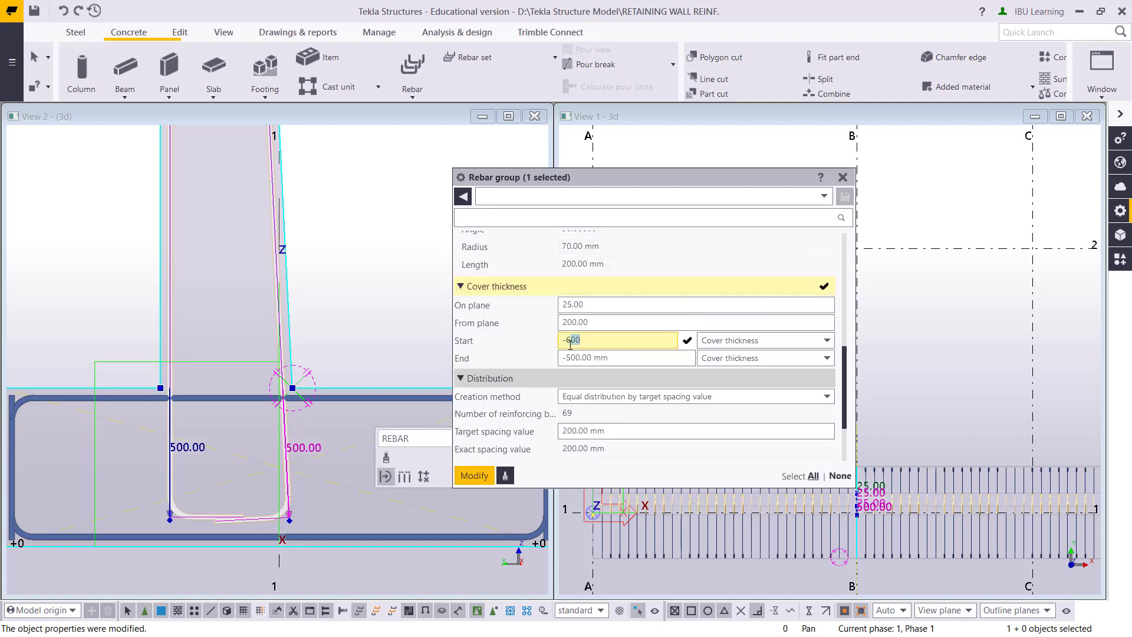
pyautogui.write('-550')
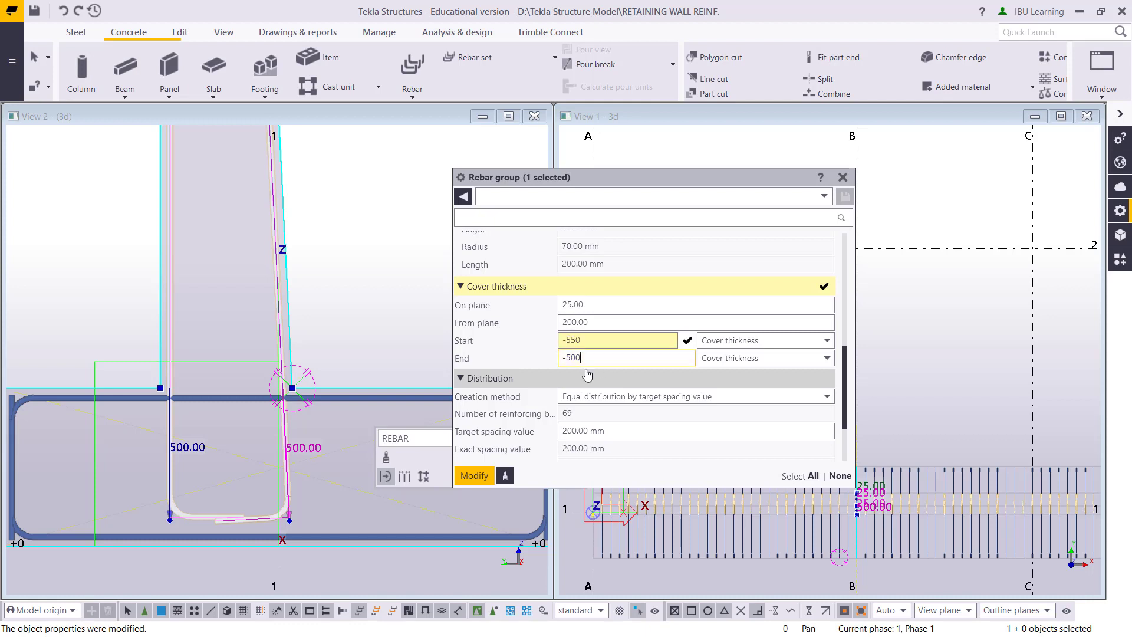
pyautogui.click(474, 475)
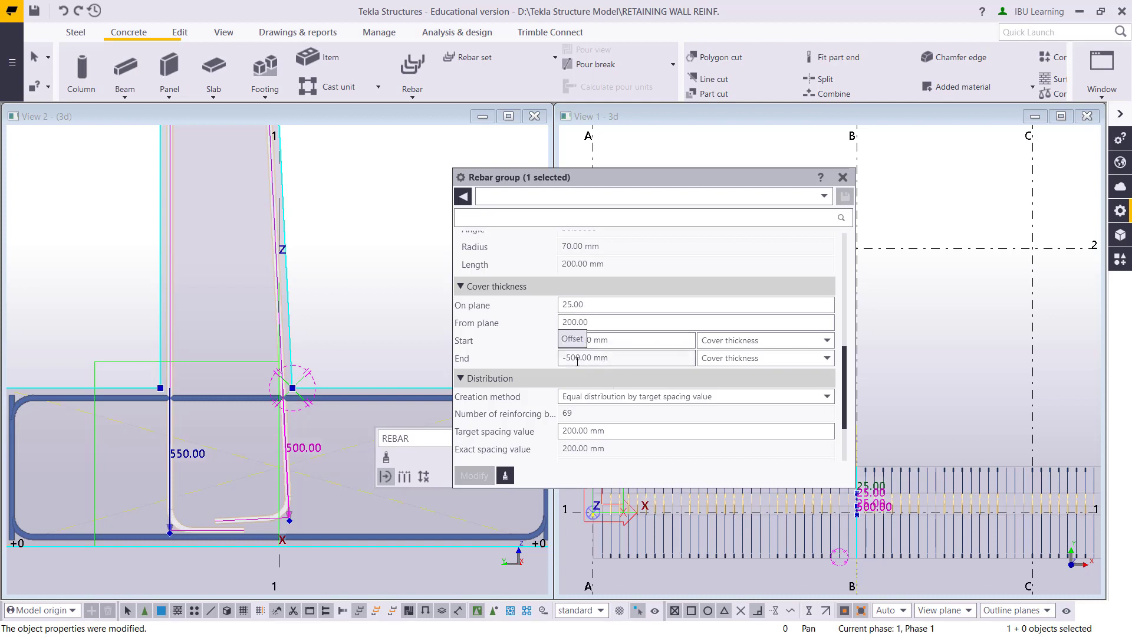
pyautogui.write('-550.00')
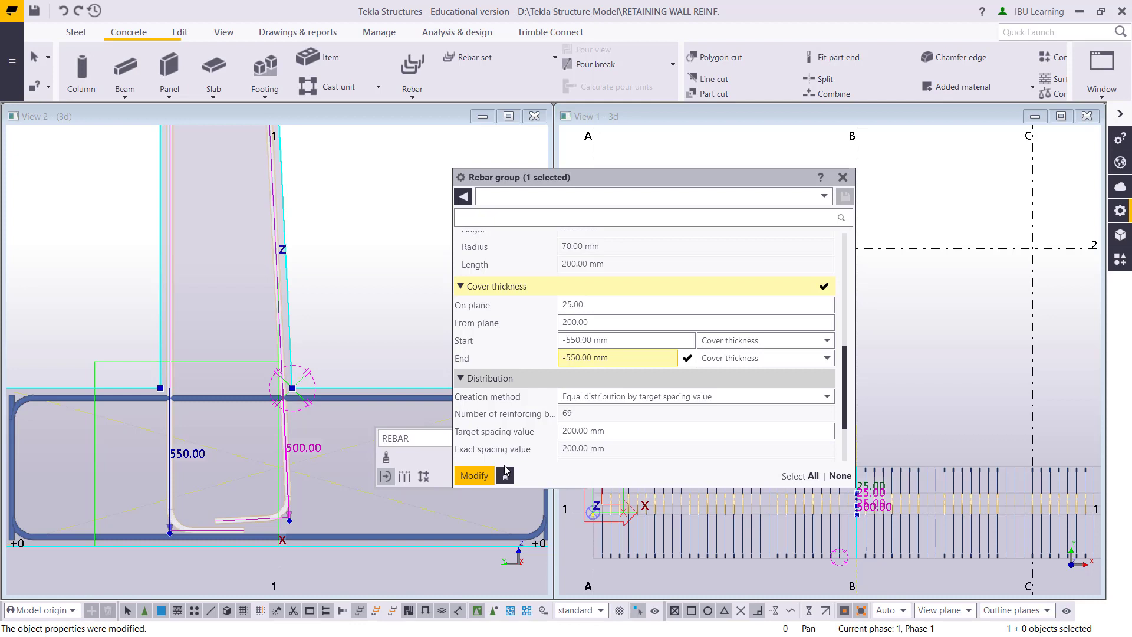
# - Apply the -550 mm covers and reselect the vertical wall bar group in the 3D view
pyautogui.click(474, 475)
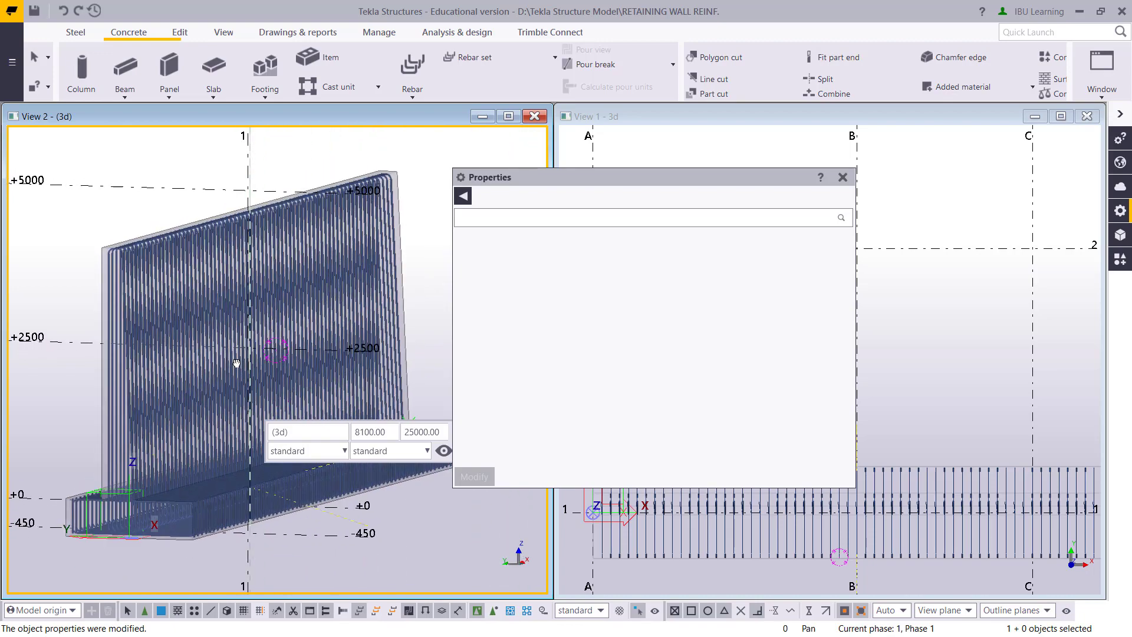
pyautogui.click(842, 177)
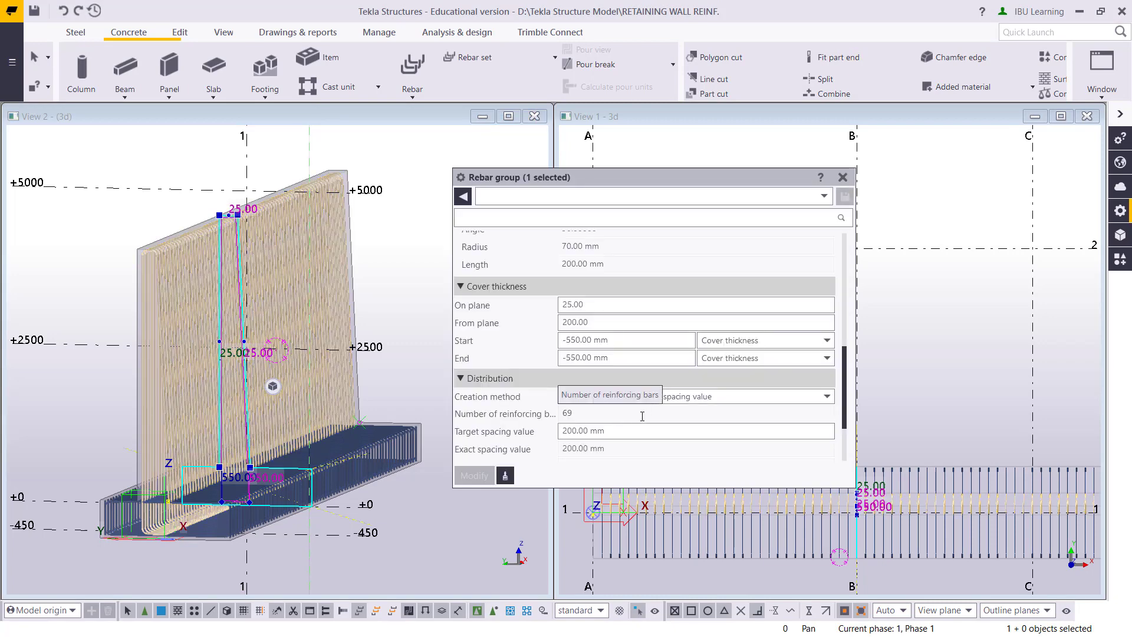
pyautogui.click(842, 177)
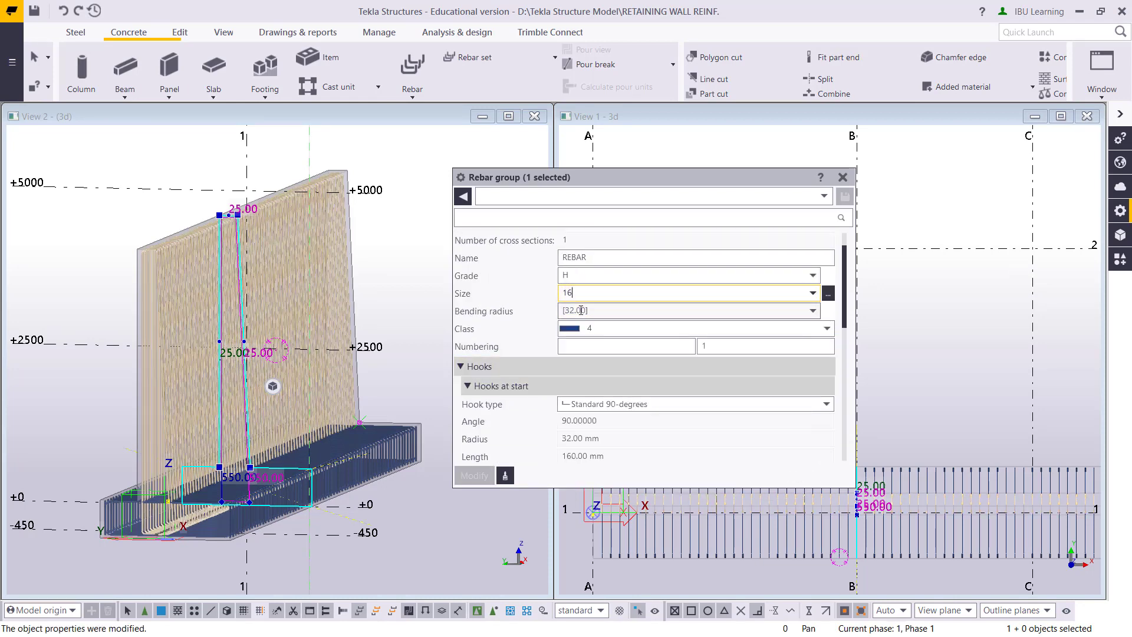
# - Apply size 16 to the vertical wall bars and deselect the group
pyautogui.click(842, 176)
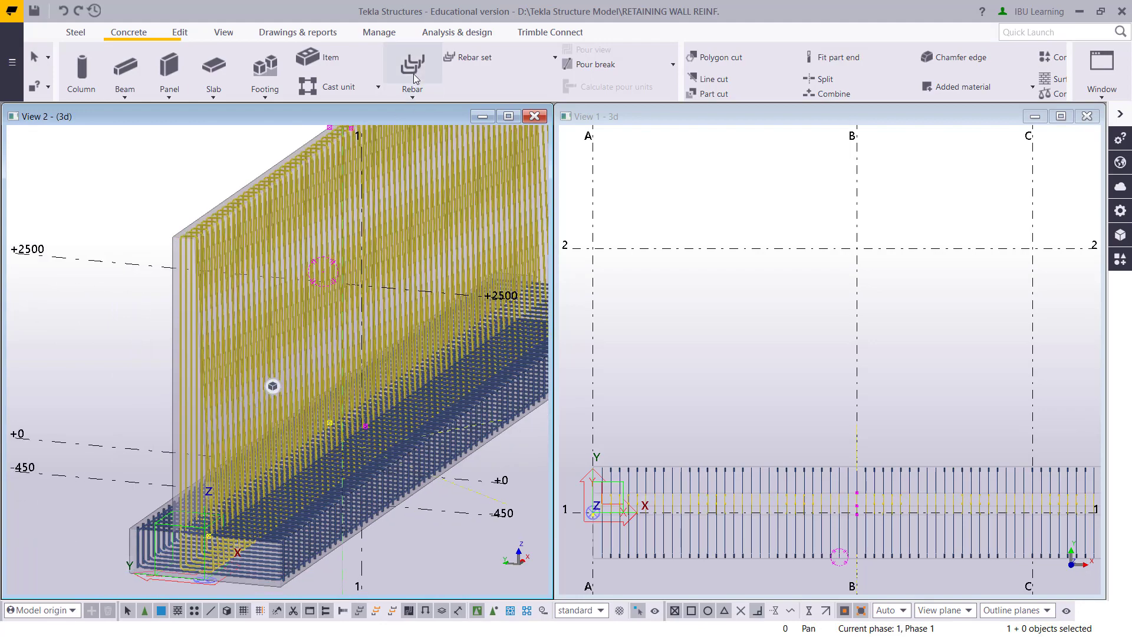
pyautogui.click(412, 90)
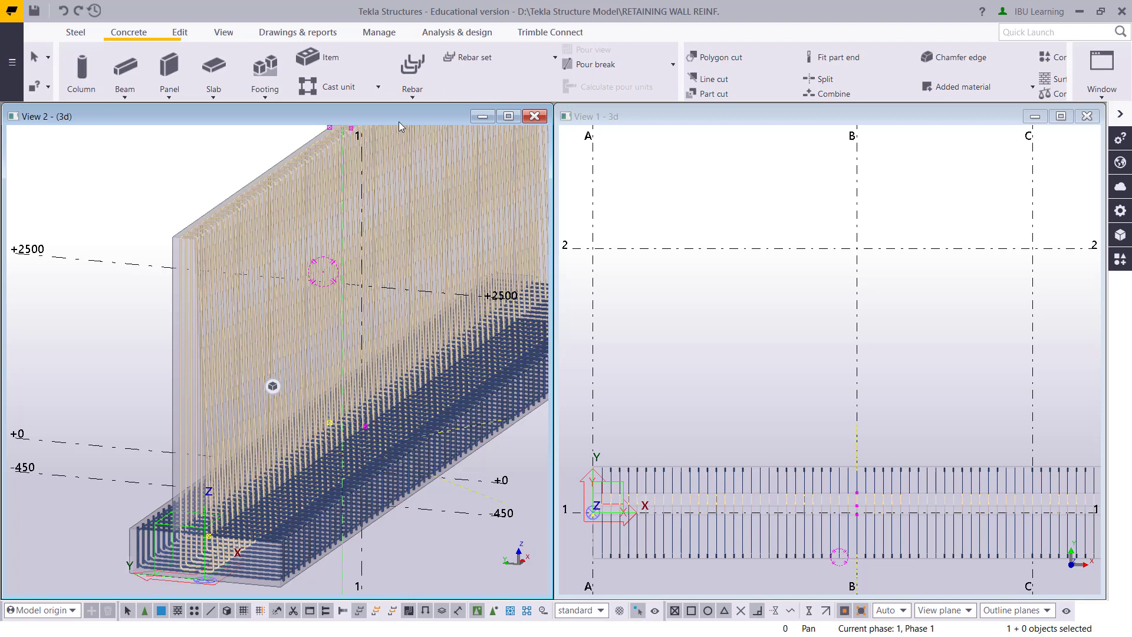
# - Choose the Straight 00 shape at size 16 from the rebar shape catalog and pick the wall face
pyautogui.click(412, 63)
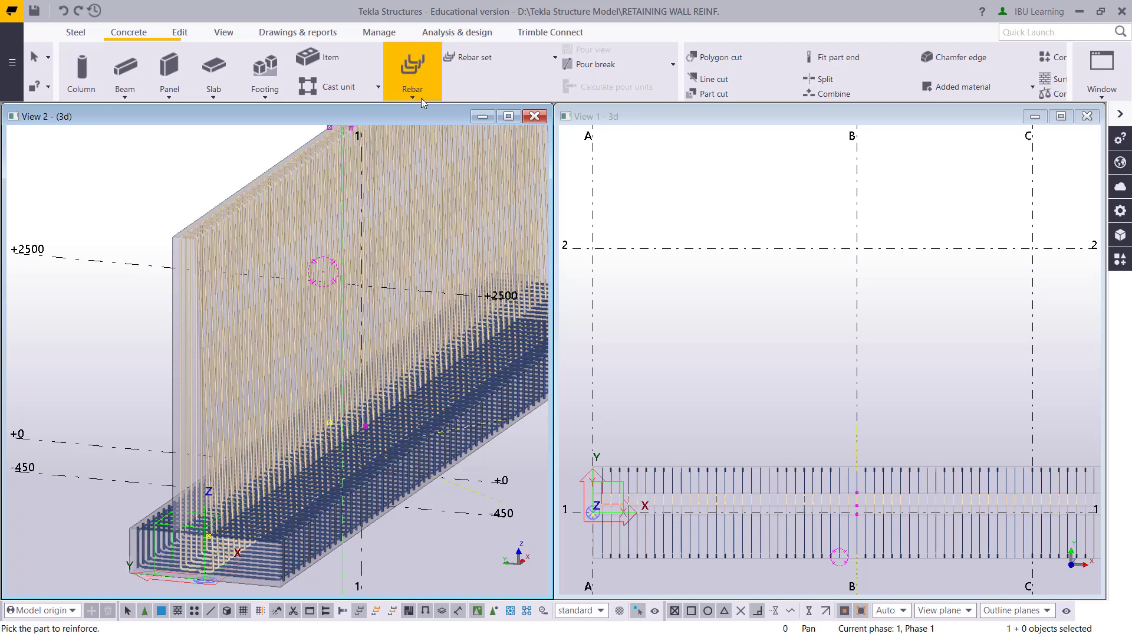
pyautogui.click(413, 92)
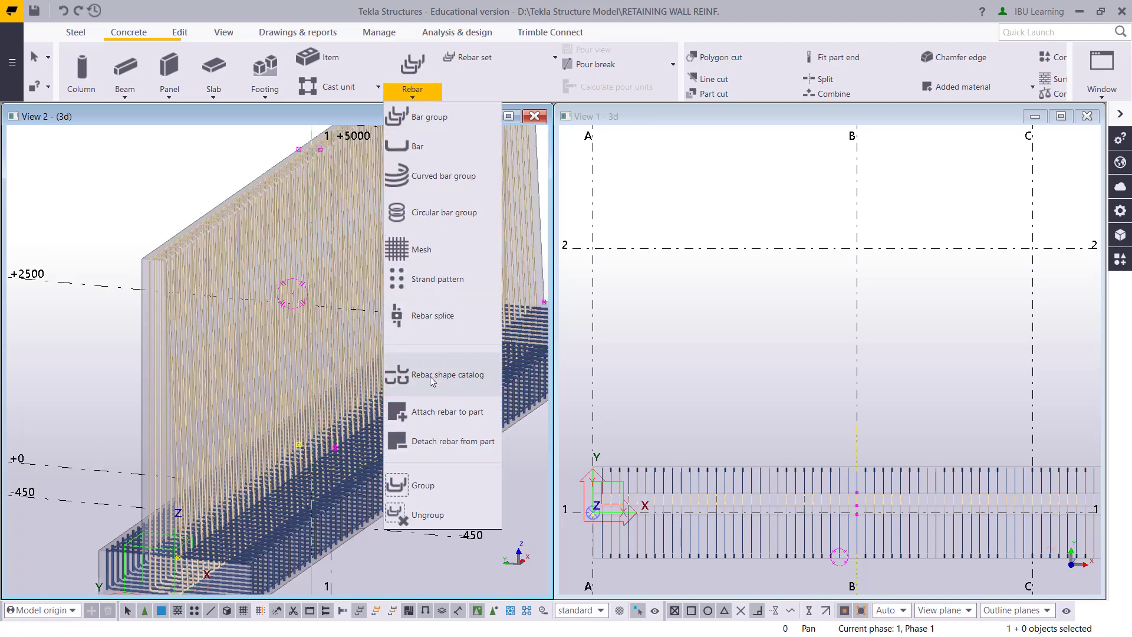
pyautogui.click(432, 375)
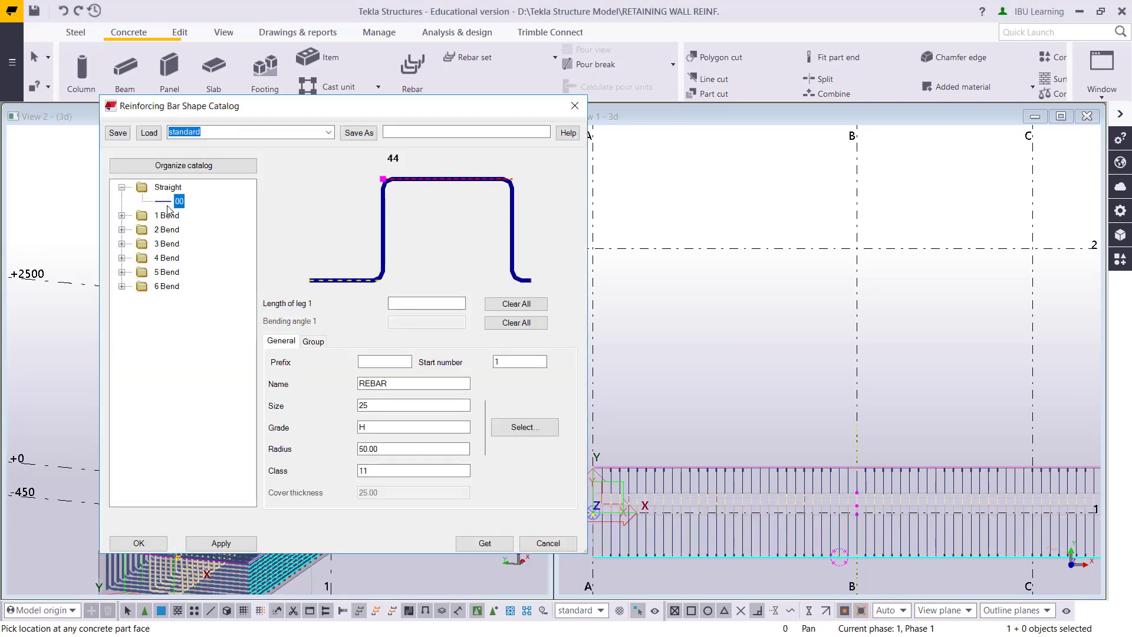
pyautogui.click(180, 201)
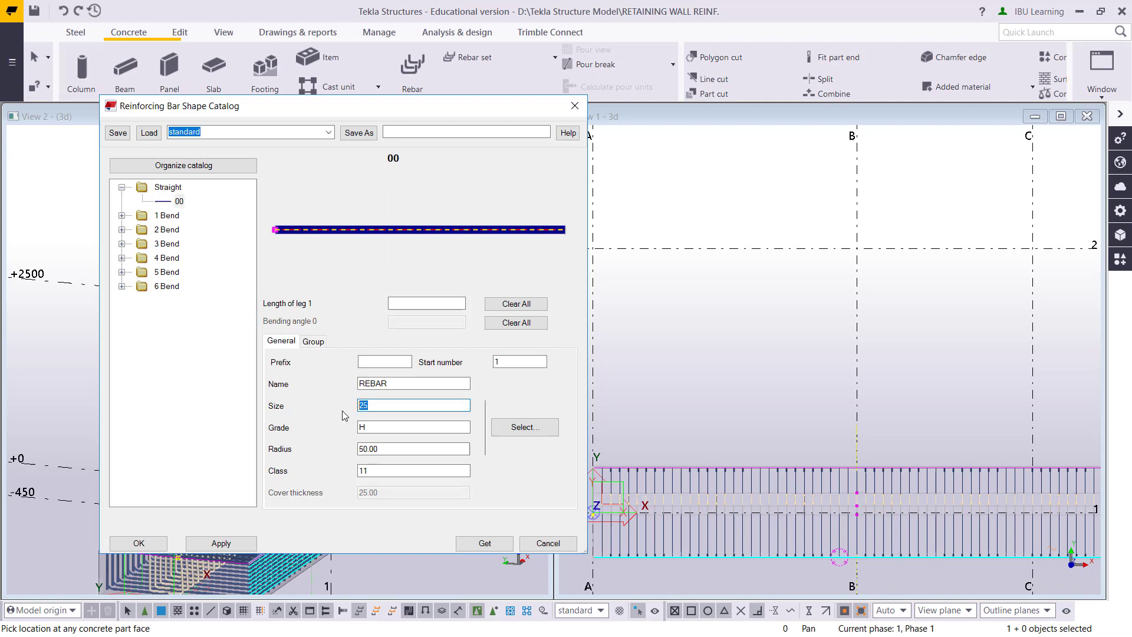
pyautogui.write('16')
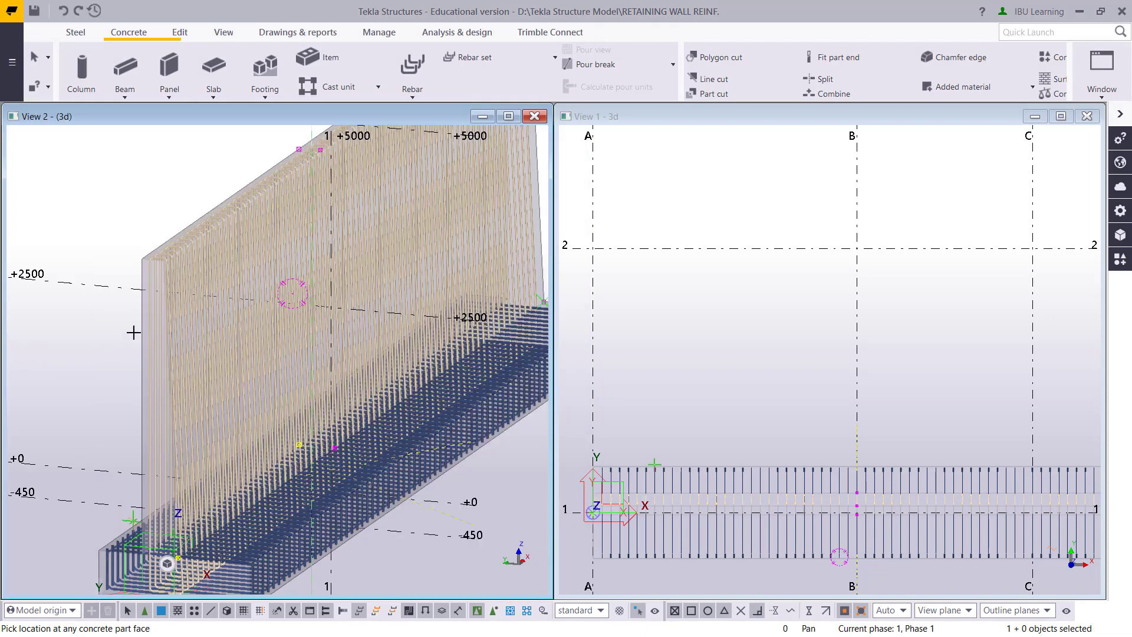
pyautogui.click(134, 334)
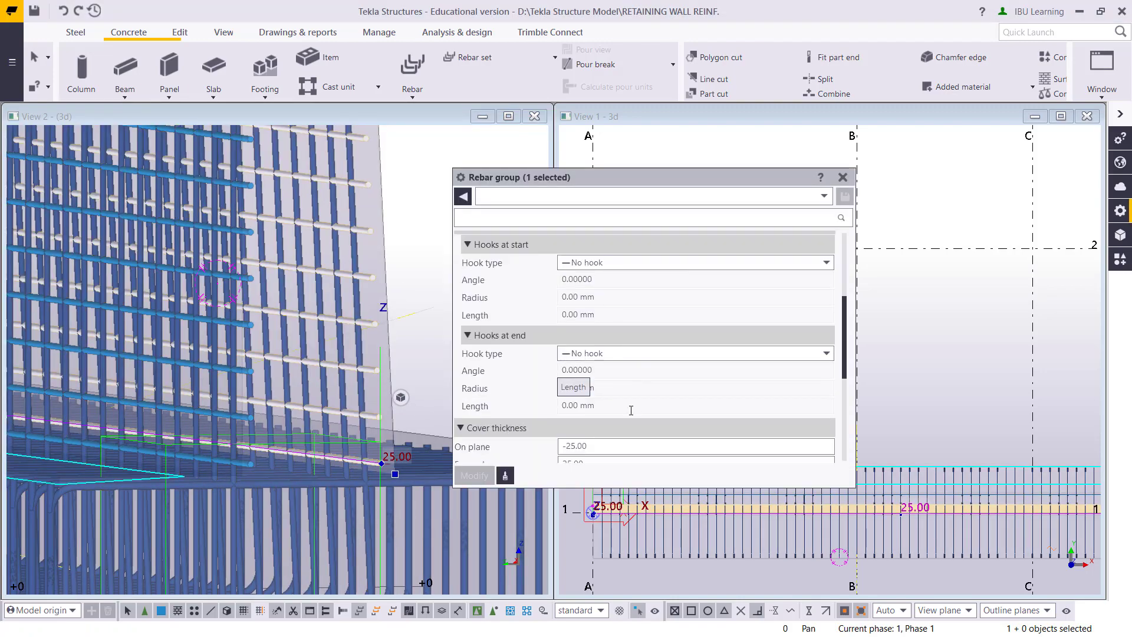
# - Try -50 then apply 50 mm on-plane cover to the horizontal stem bars and close properties
pyautogui.scroll(-3)
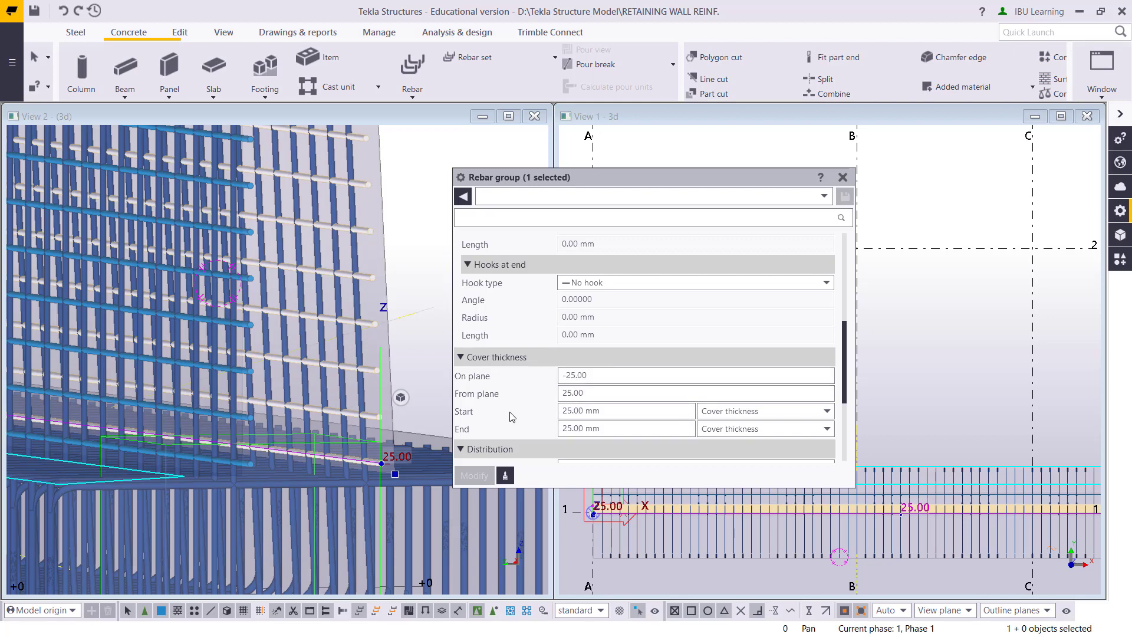
pyautogui.click(658, 375)
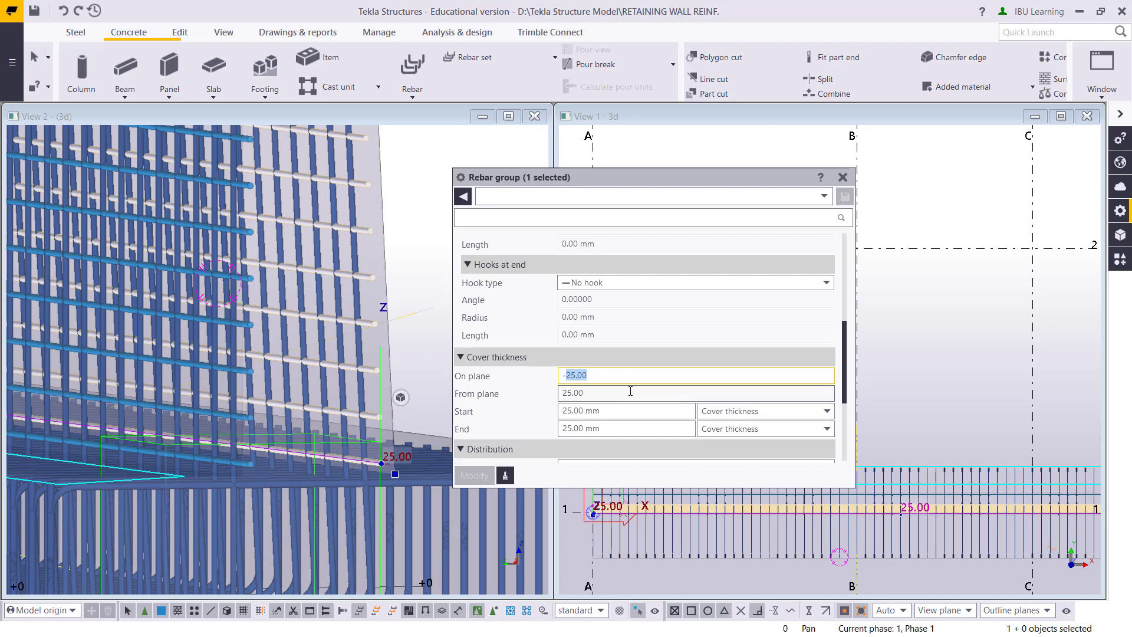
pyautogui.write('-50')
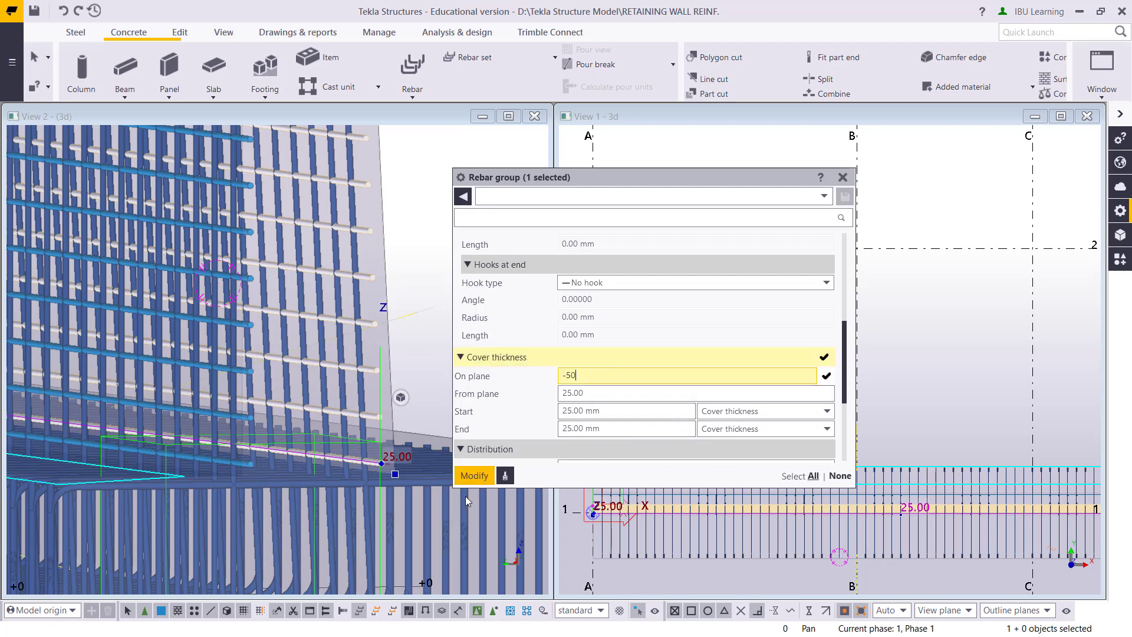
pyautogui.click(473, 475)
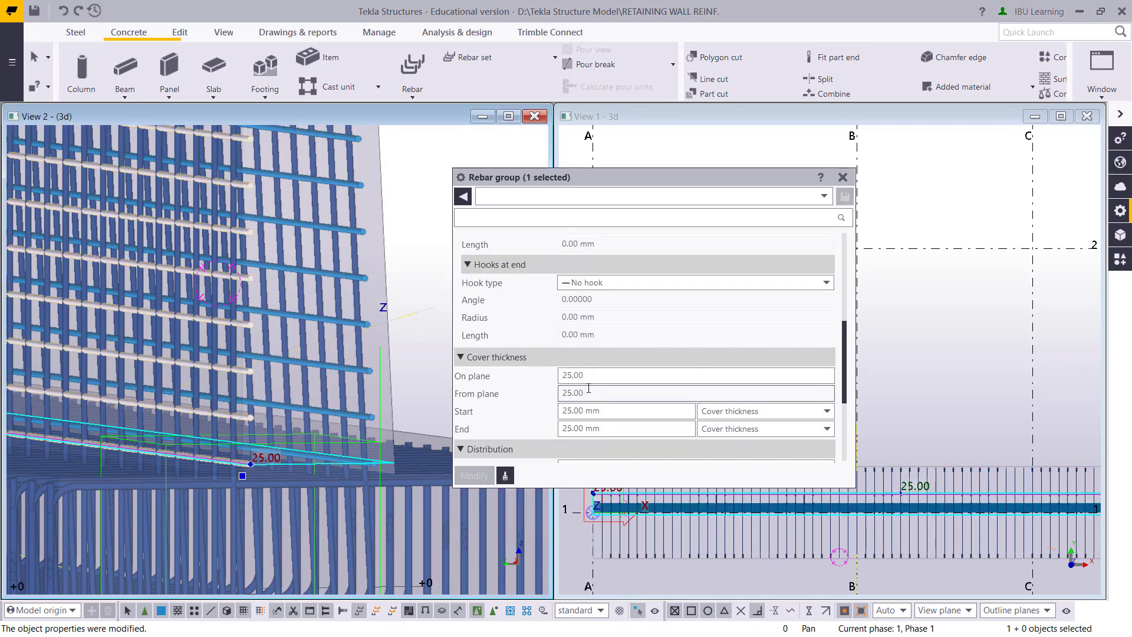
pyautogui.write('50')
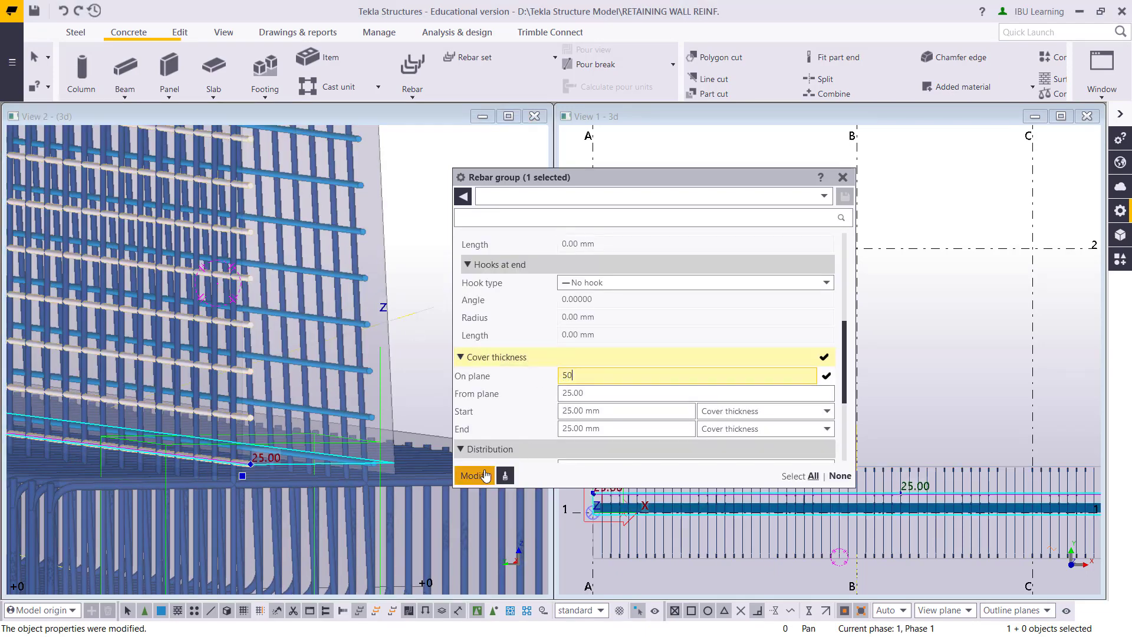
pyautogui.click(474, 475)
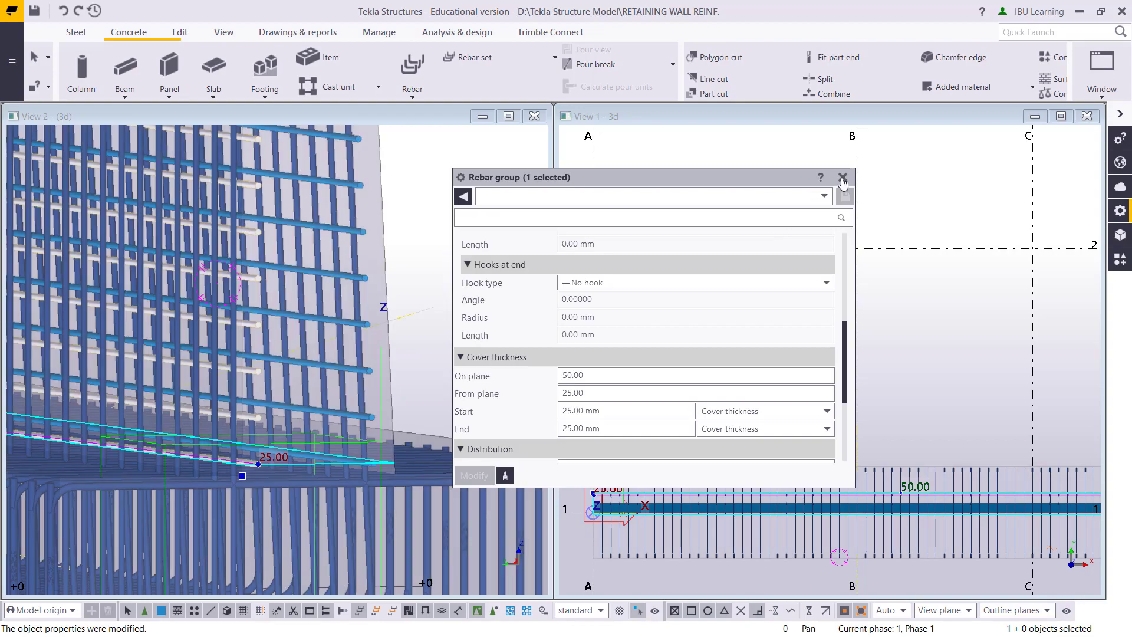
pyautogui.click(841, 177)
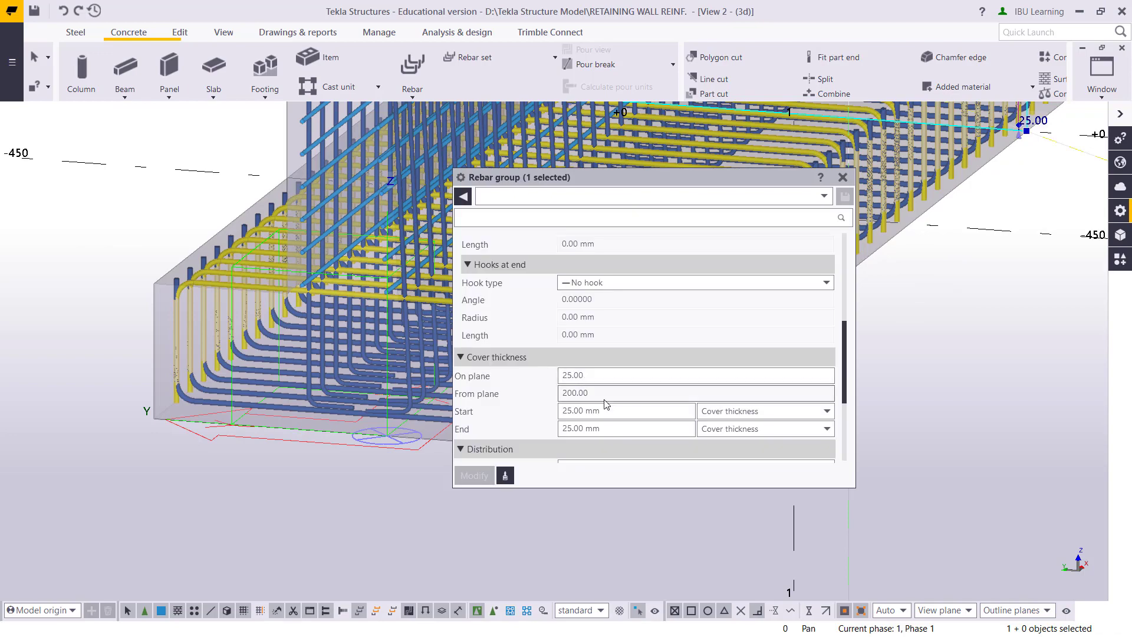
# - Assign class 5 to one bar group and a different class to another, then close properties
pyautogui.click(842, 176)
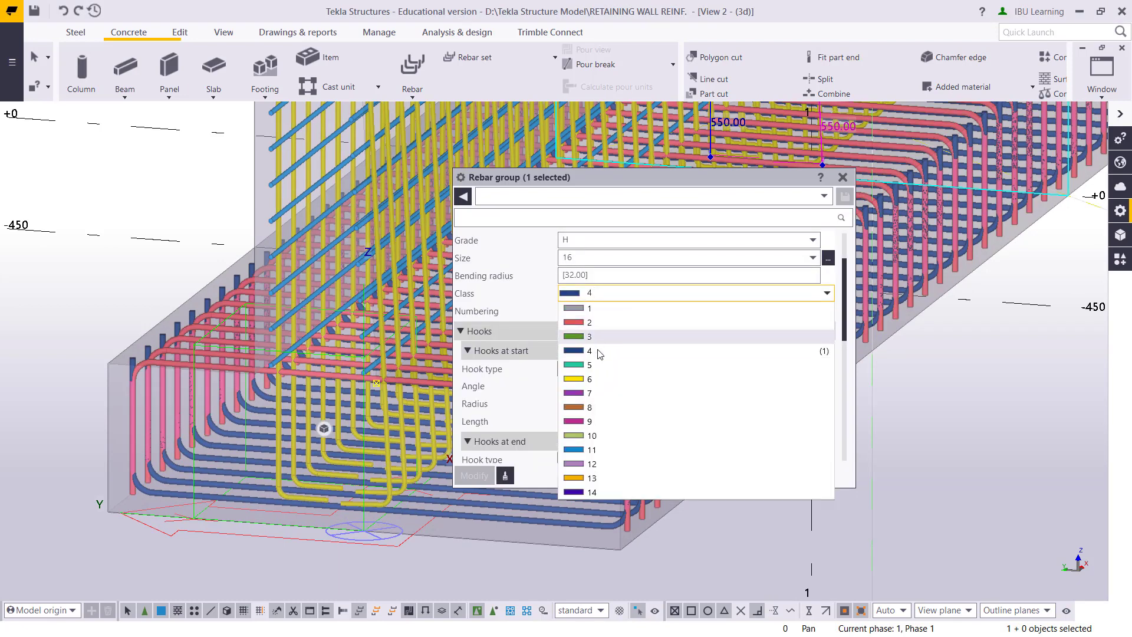
pyautogui.click(589, 364)
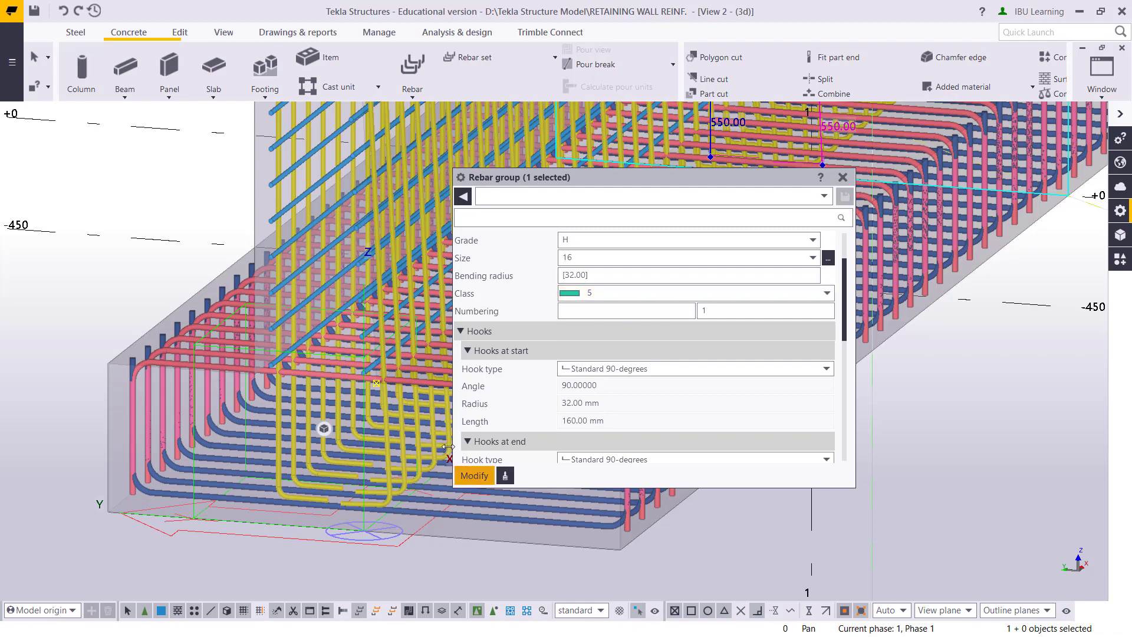
pyautogui.click(473, 475)
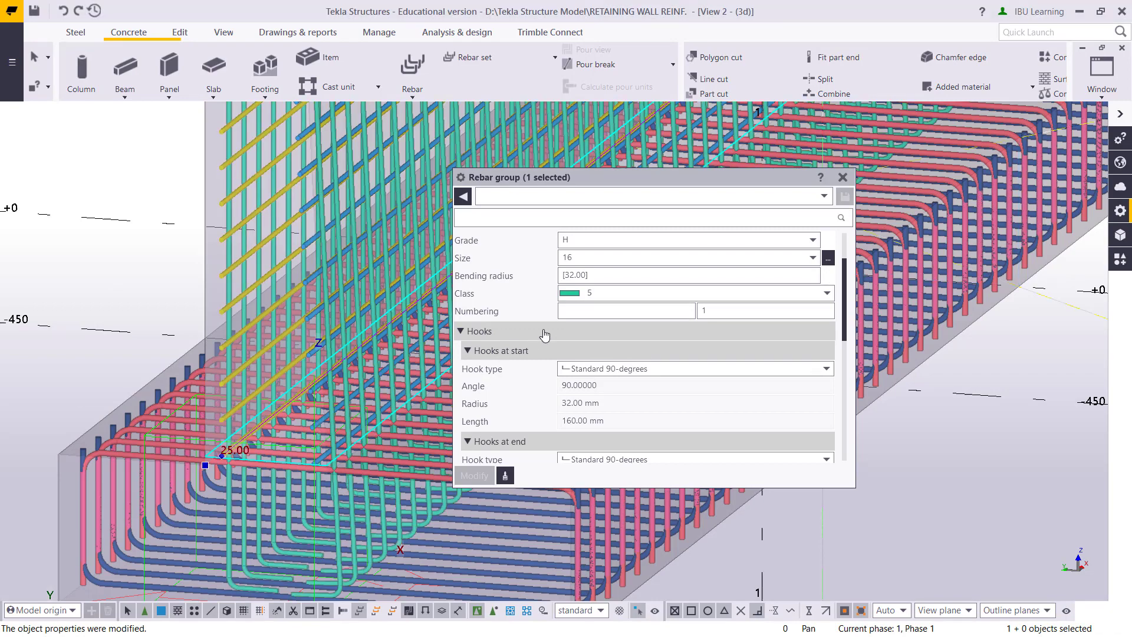
pyautogui.click(827, 292)
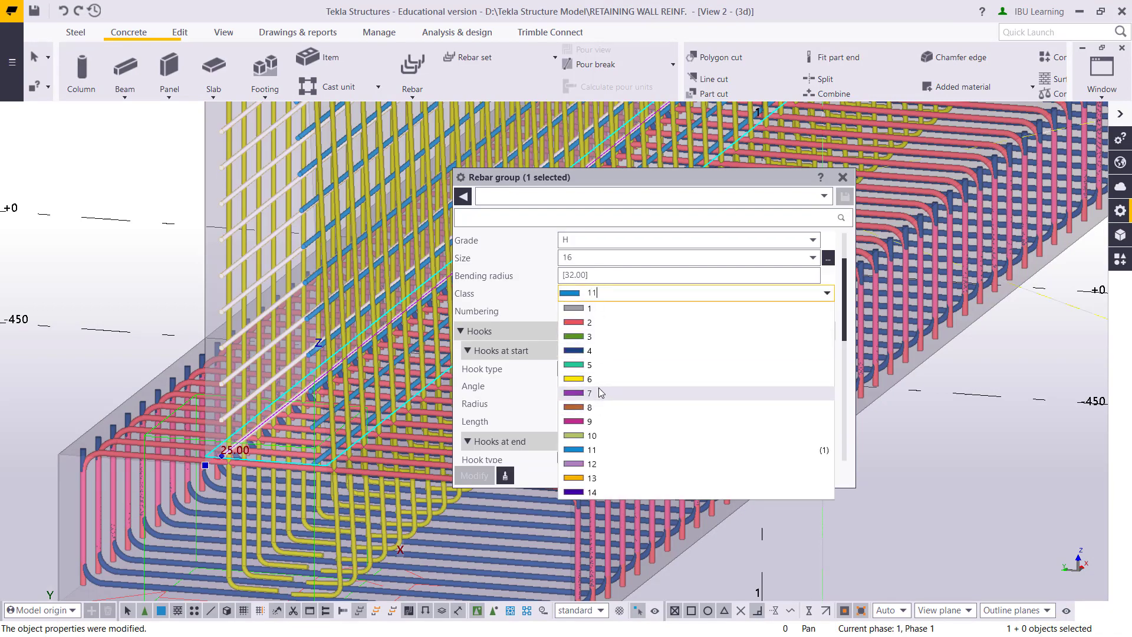
pyautogui.click(589, 393)
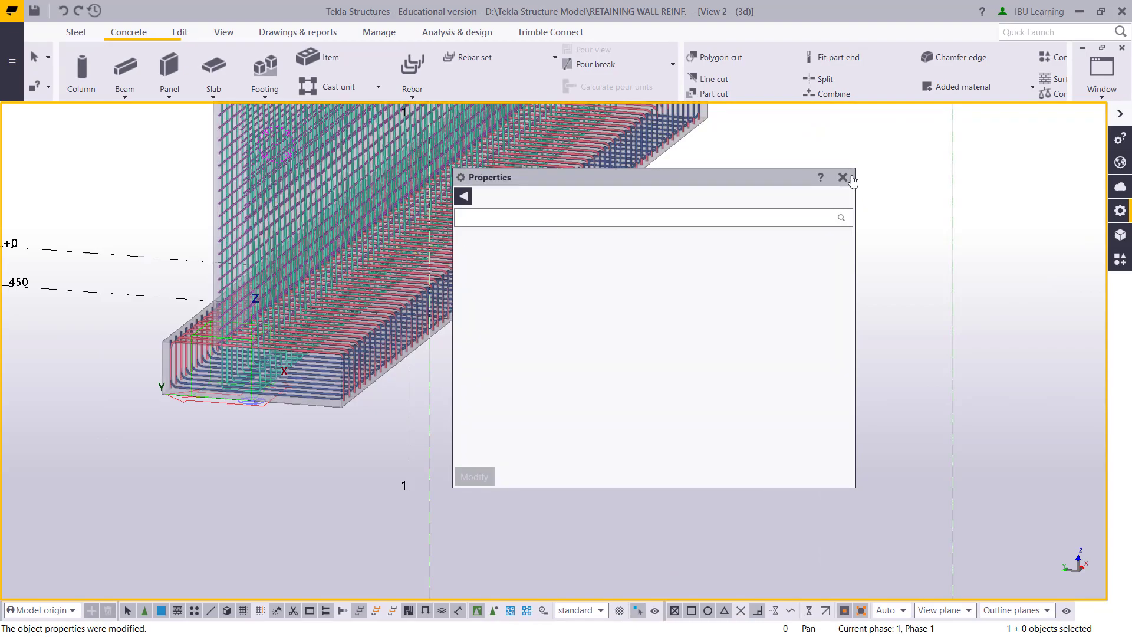
pyautogui.click(842, 177)
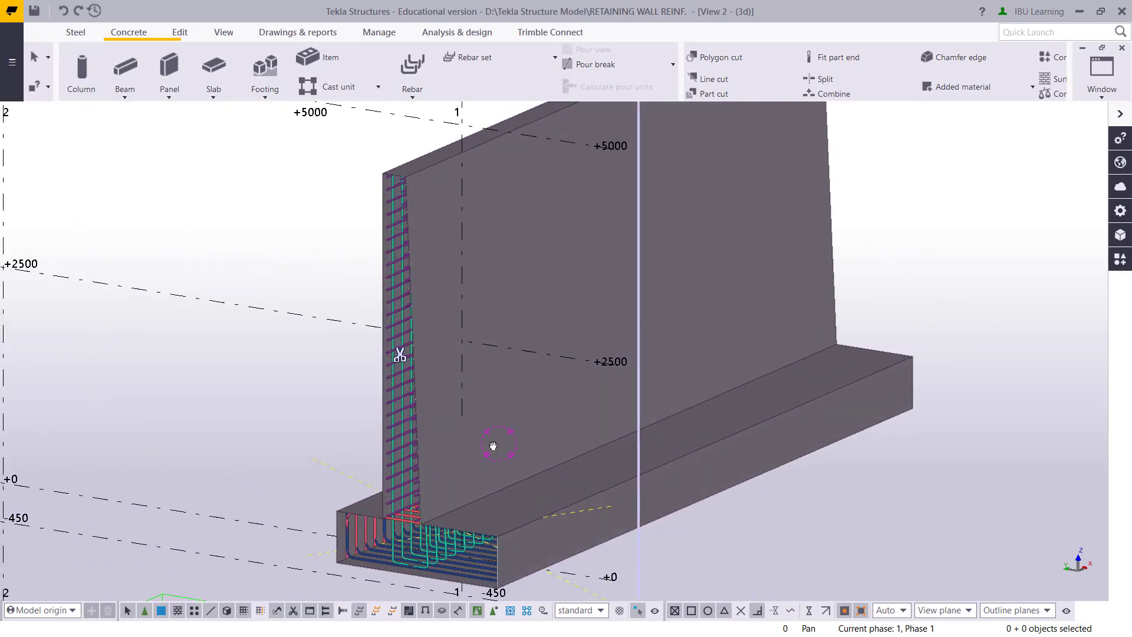
pyautogui.moveTo(493, 445); pyautogui.dragTo(493, 466)
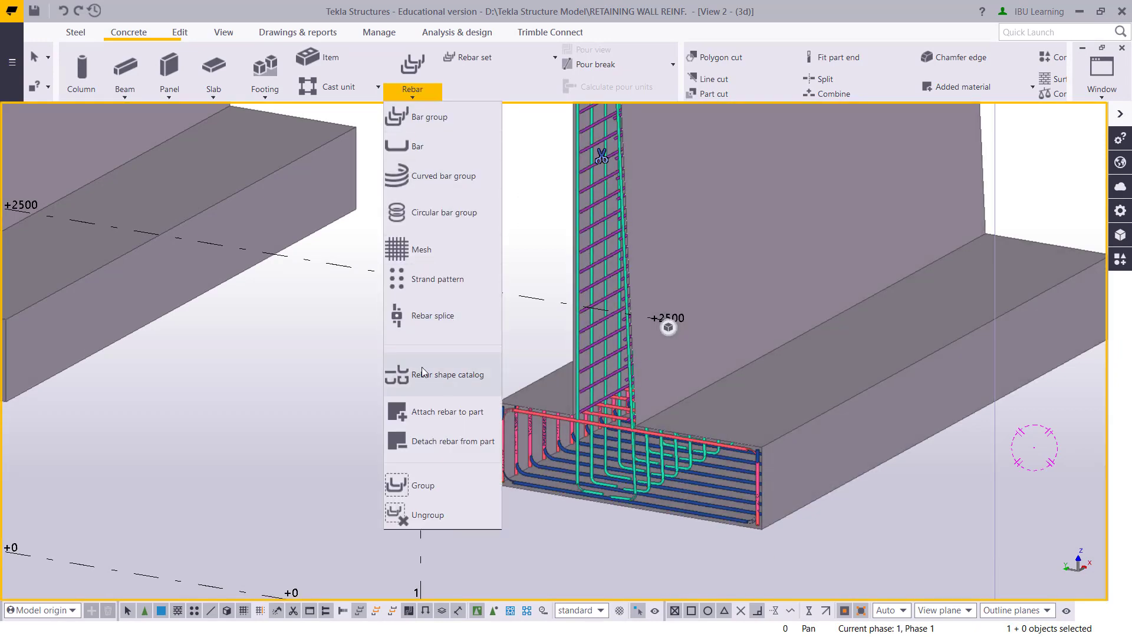
# - Bring up the rebar shape catalog showing the straight size-16 shape
pyautogui.click(445, 374)
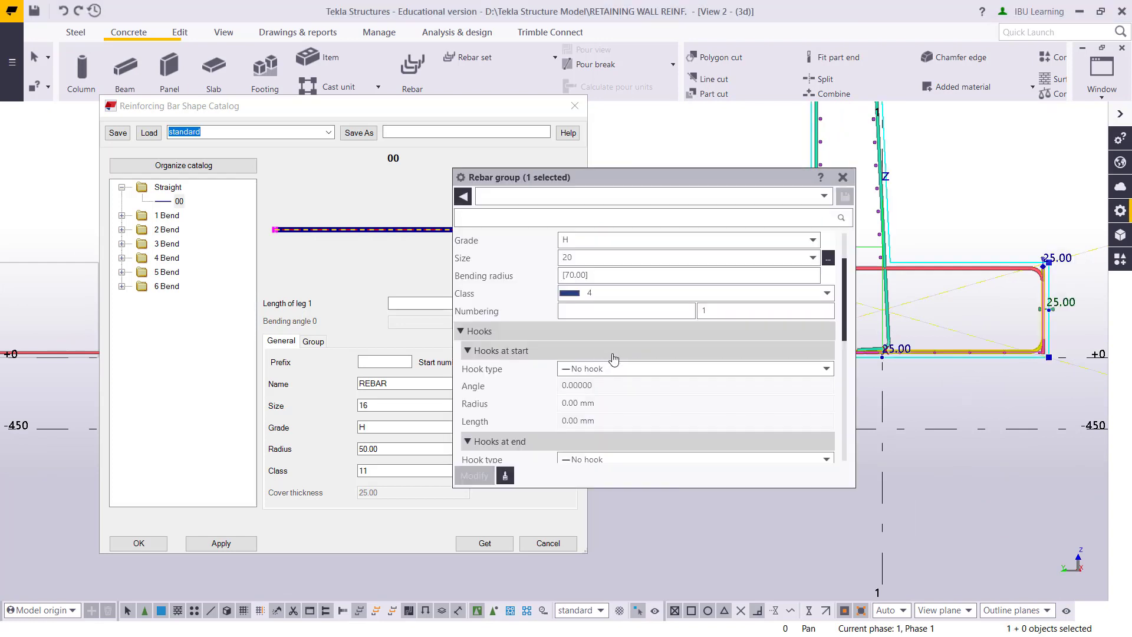
# - Apply 50 mm start and end covers to the footing bar group and close its properties
pyautogui.scroll(-3)
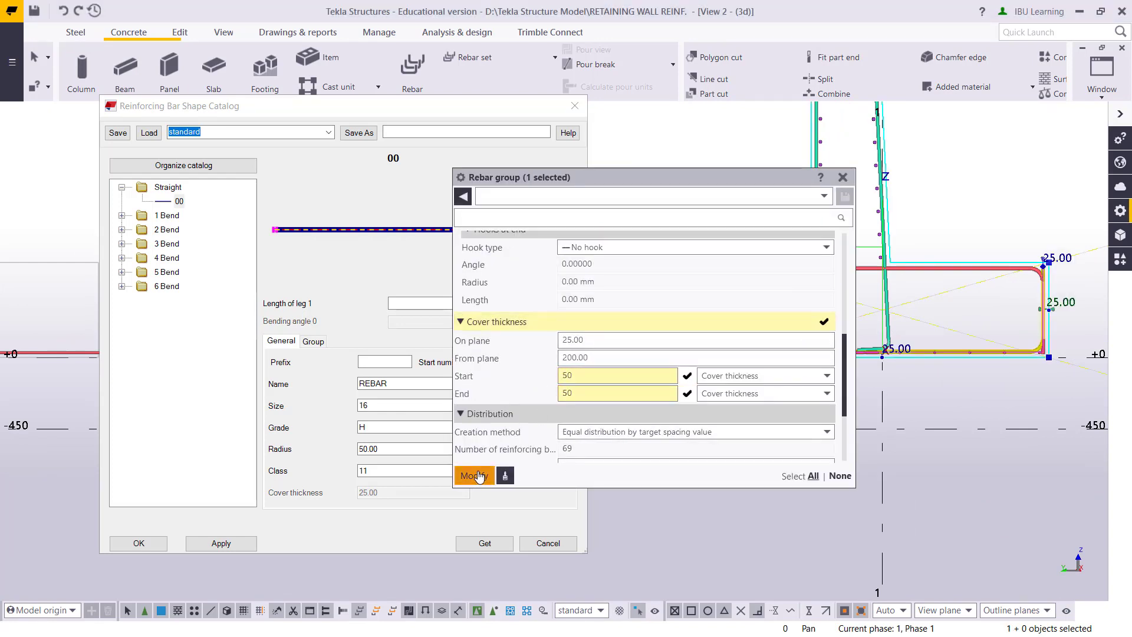
pyautogui.click(474, 475)
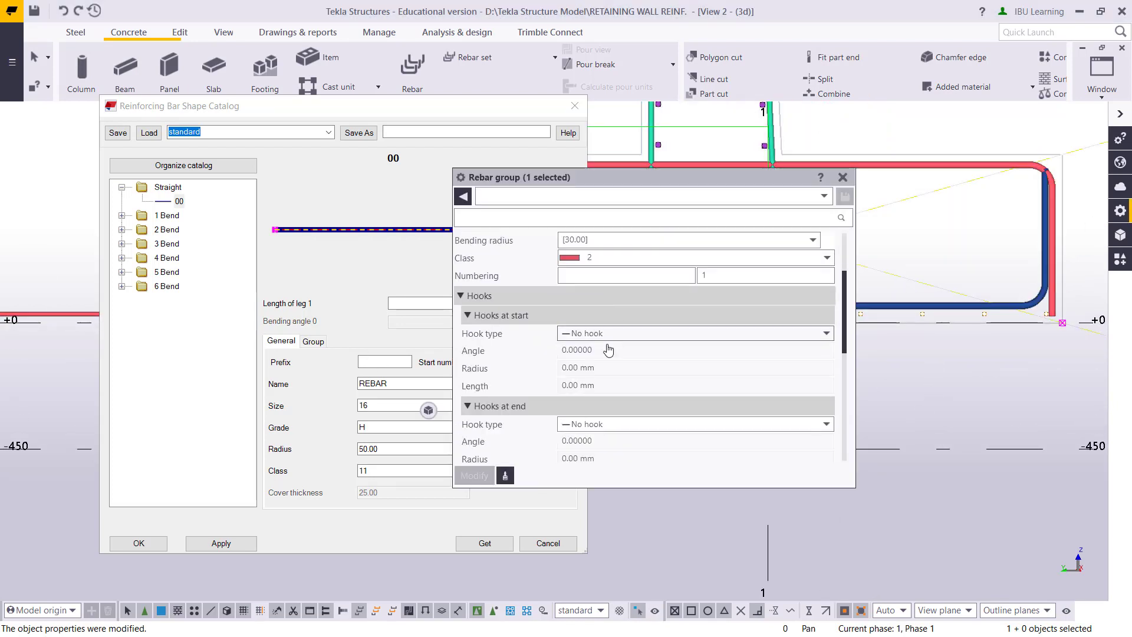
pyautogui.click(812, 328)
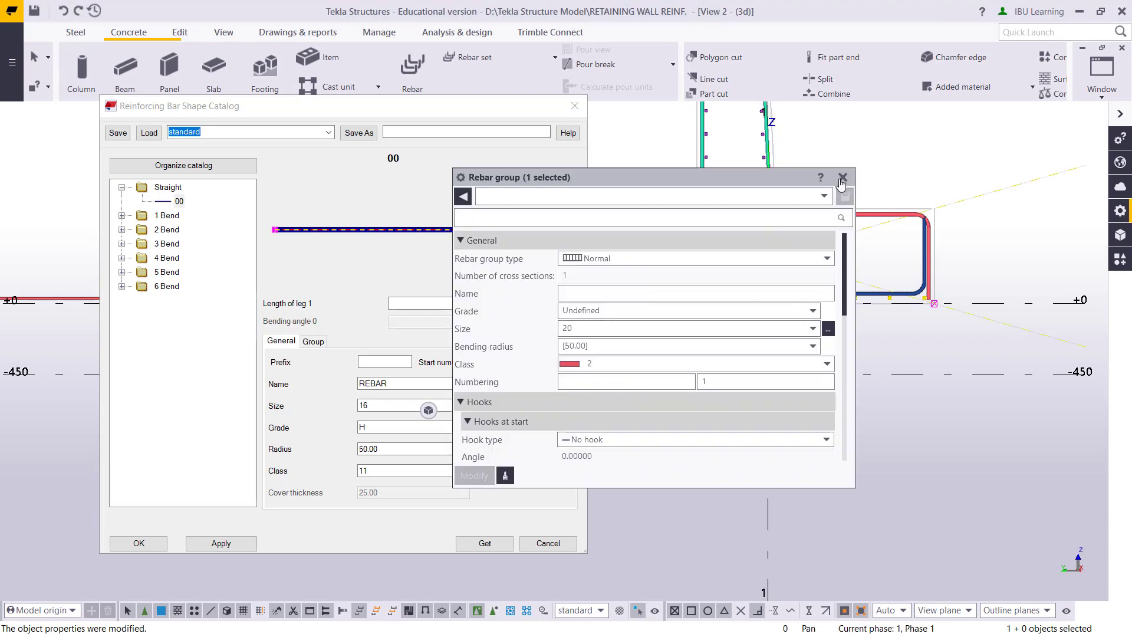
pyautogui.click(844, 177)
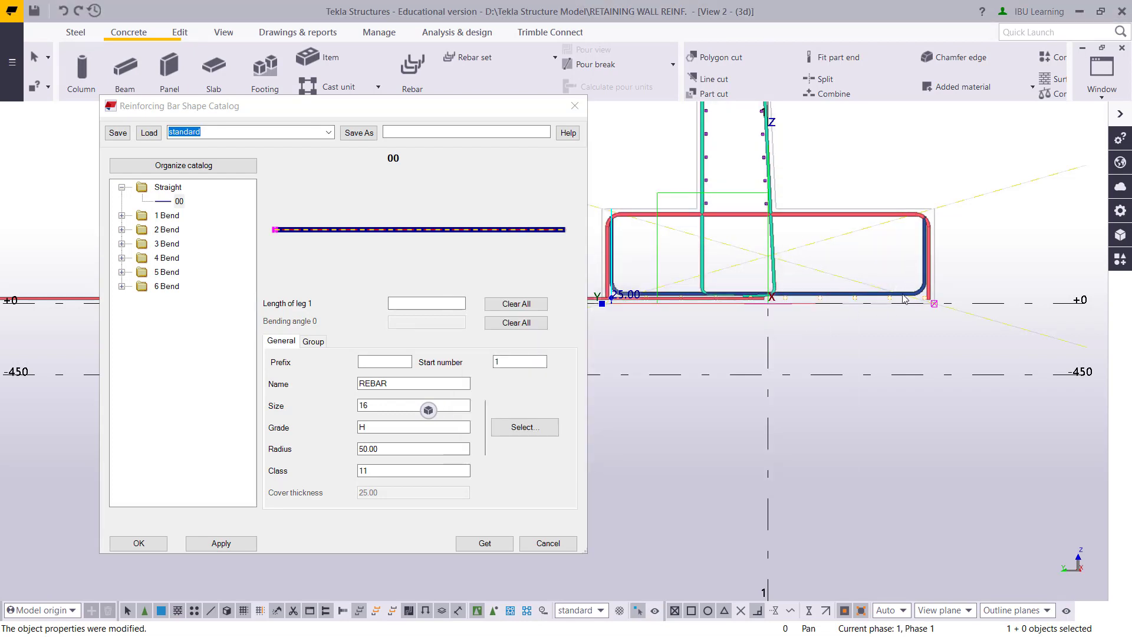
pyautogui.moveTo(887, 306)
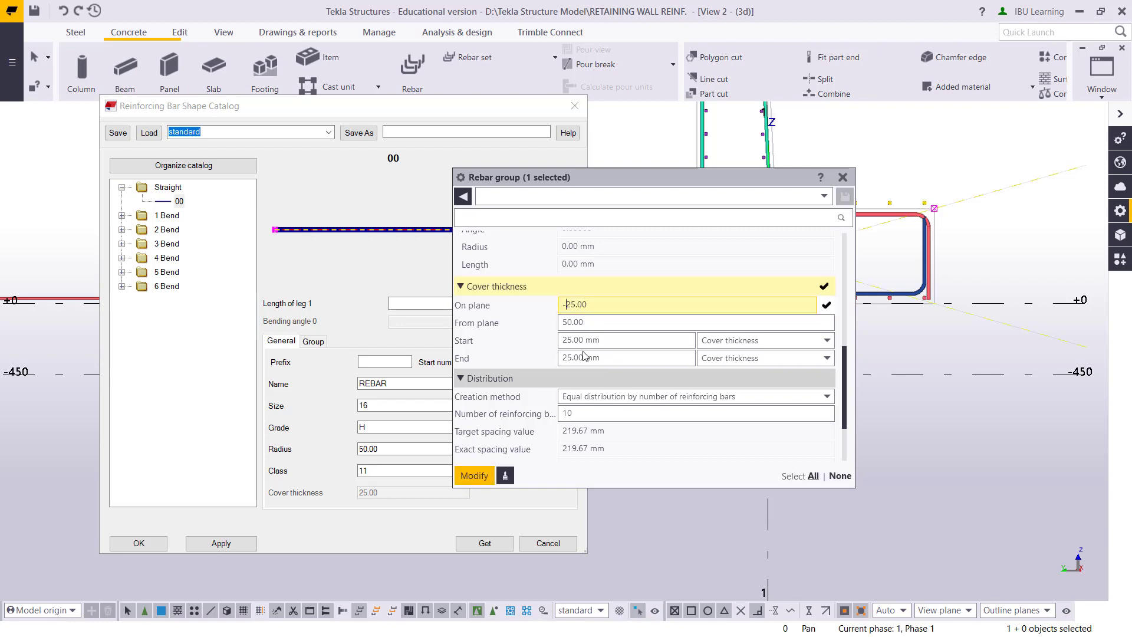
# - Apply 50 mm on-plane, start and end covers to the footing bar group and close properties
pyautogui.click(474, 475)
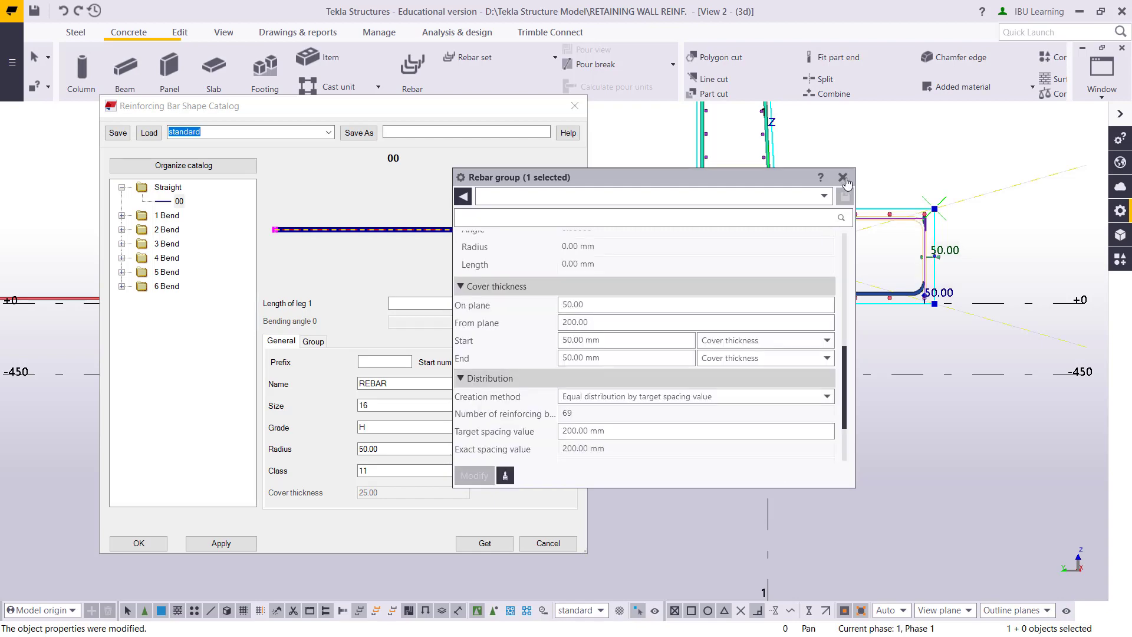
pyautogui.click(843, 177)
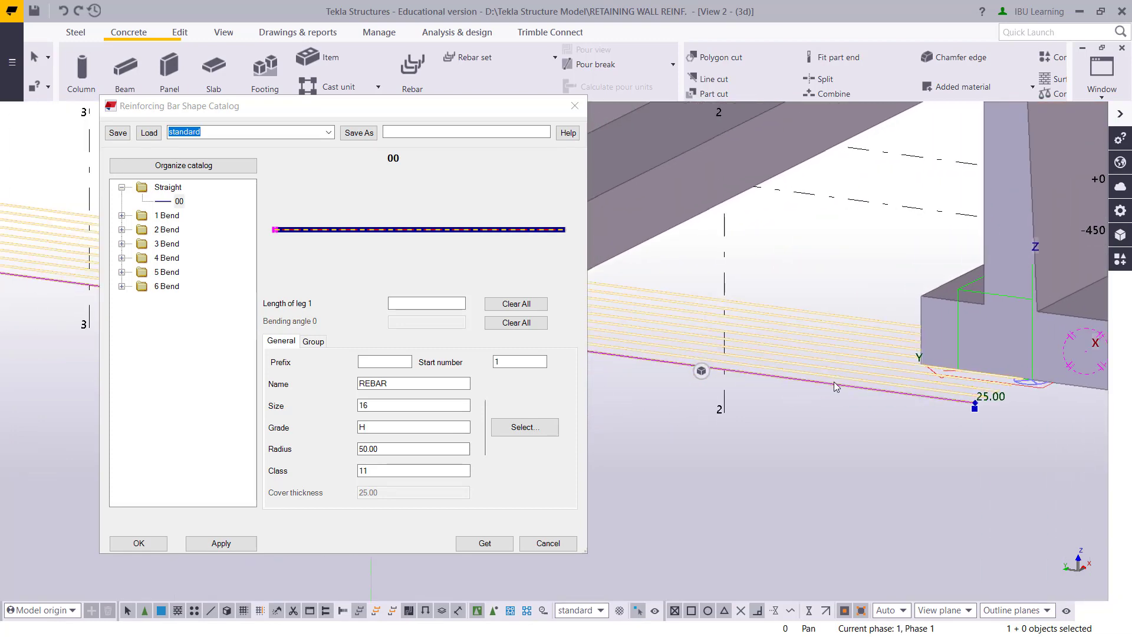
pyautogui.click(834, 386)
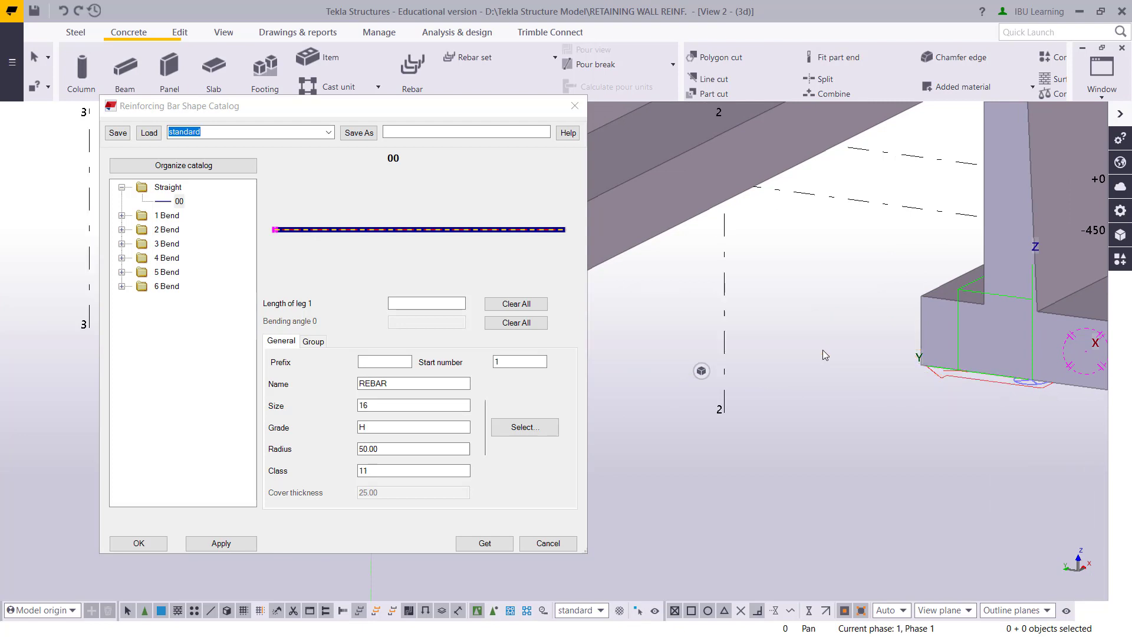